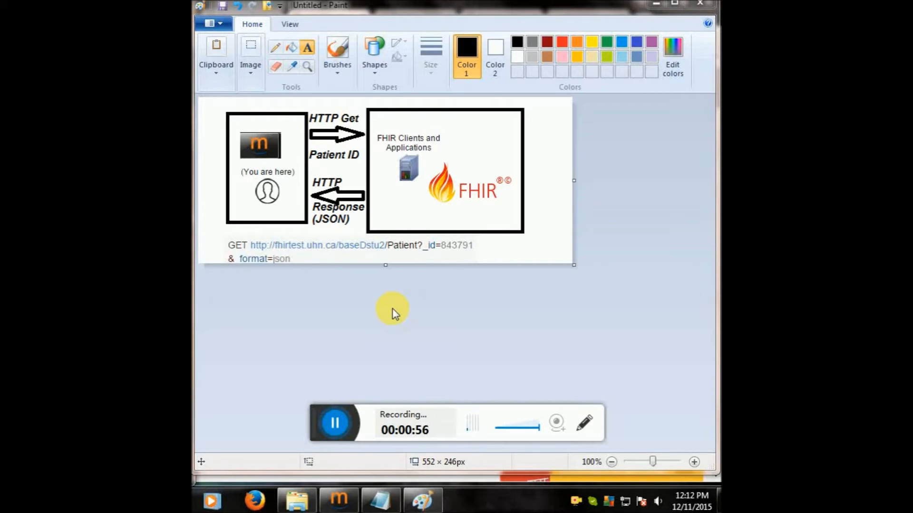
pyautogui.moveTo(299, 204)
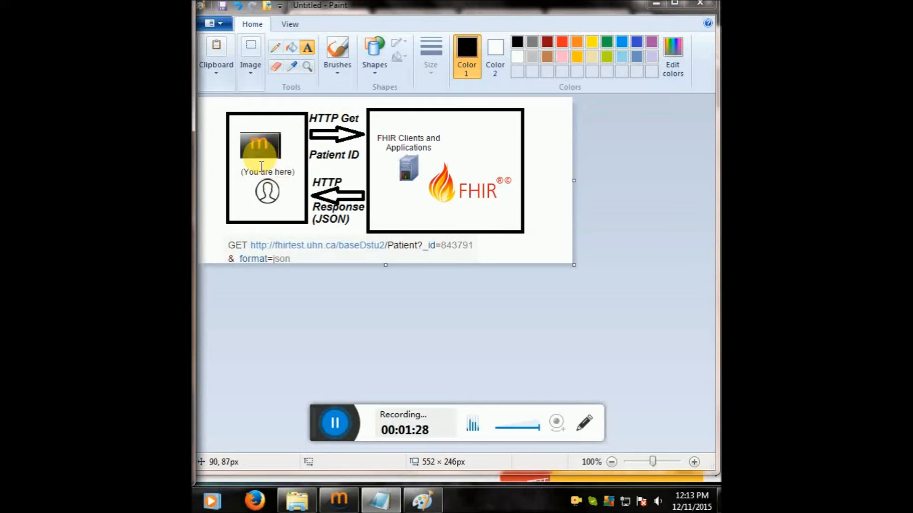
# Leave the FHIR request diagram in Paint unchanged, dismissing the stray empty text box.
pyautogui.click(262, 148)
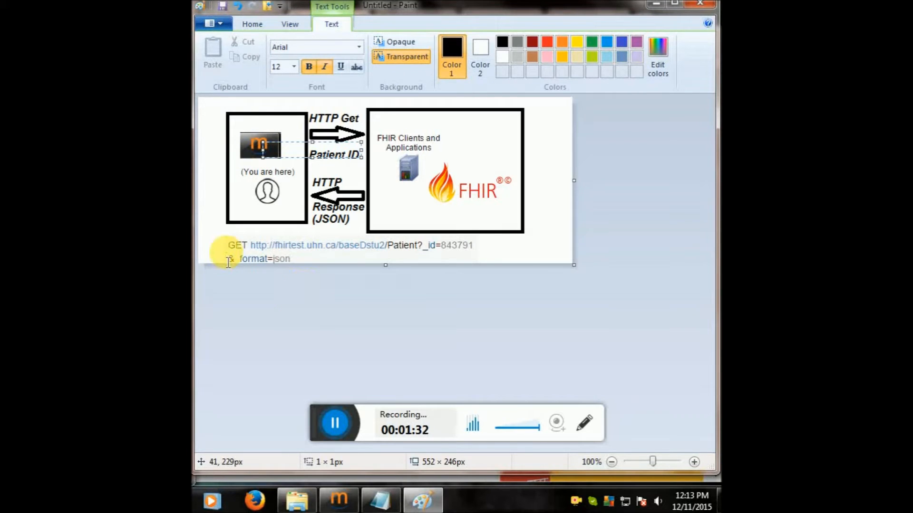
pyautogui.click(224, 282)
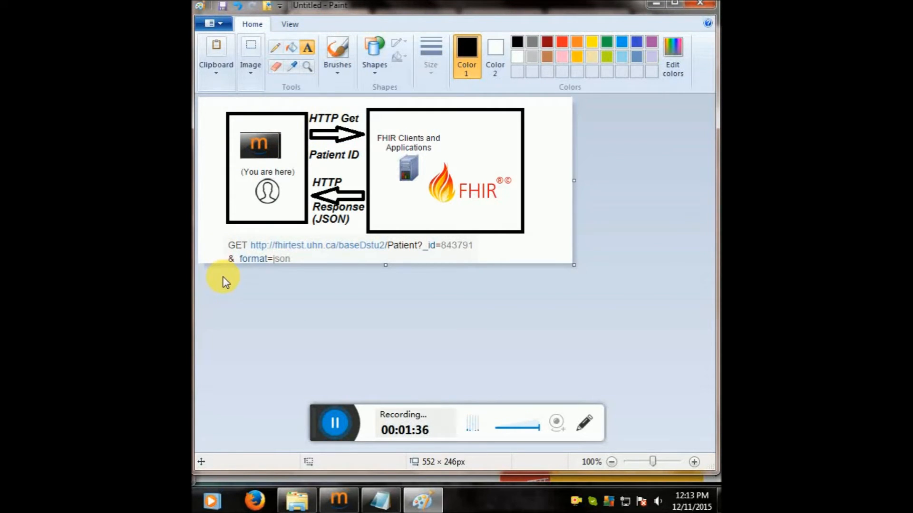
pyautogui.moveTo(268, 169)
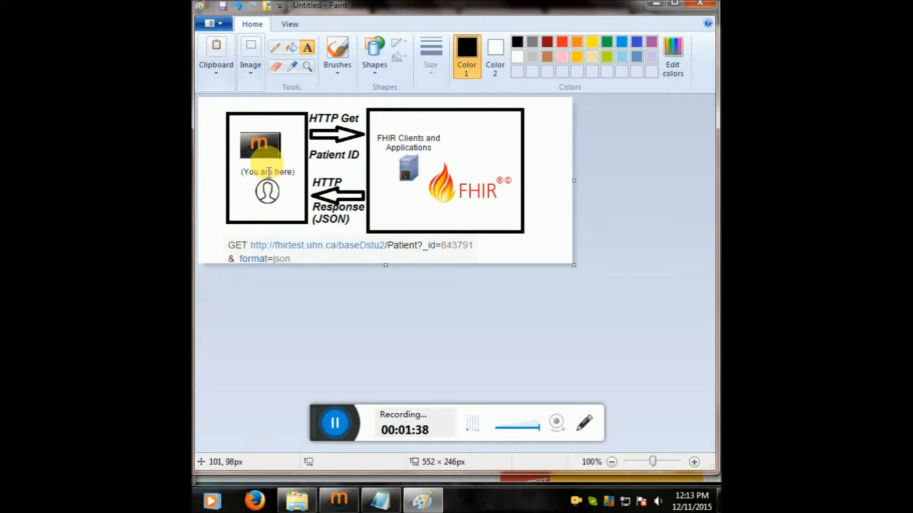
pyautogui.moveTo(267, 178)
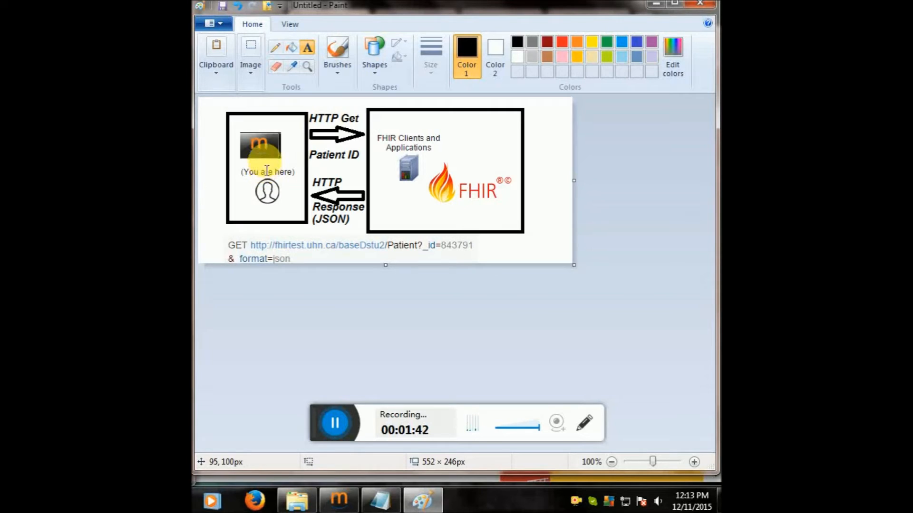
pyautogui.moveTo(319, 123)
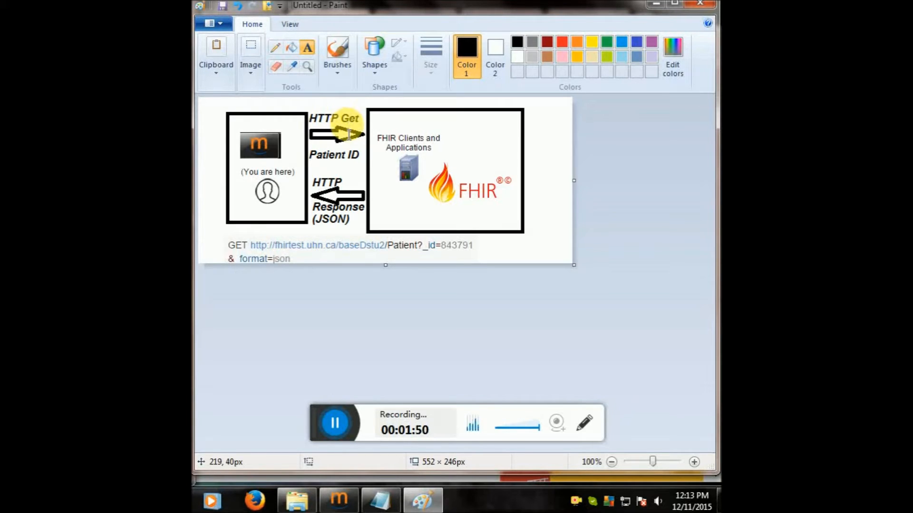
pyautogui.moveTo(484, 160)
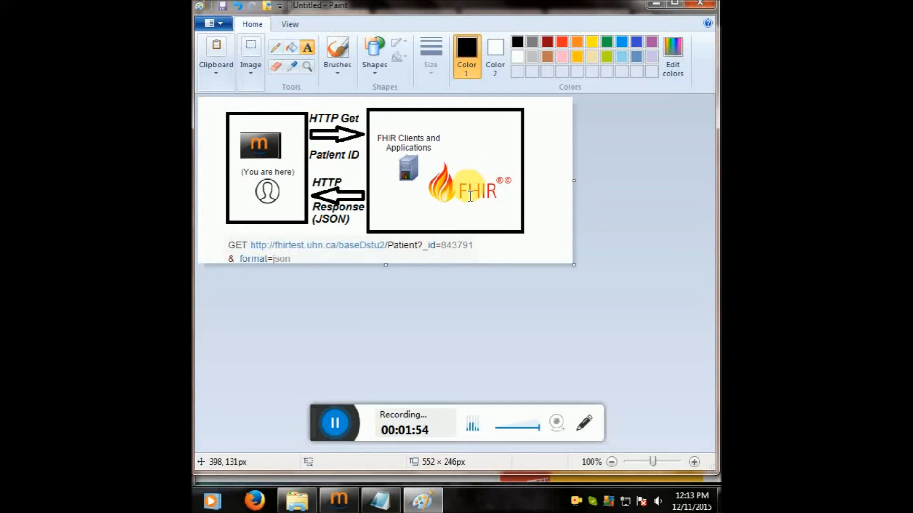
pyautogui.moveTo(374, 168)
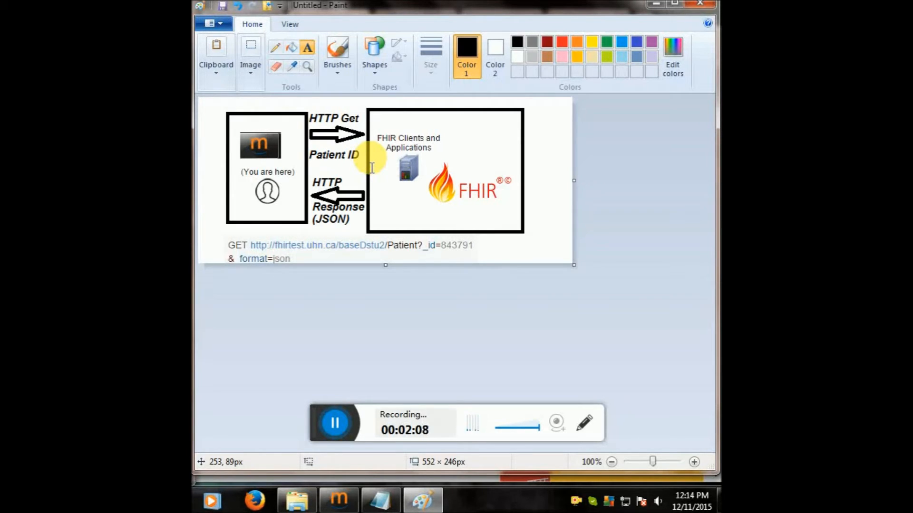
pyautogui.moveTo(365, 178)
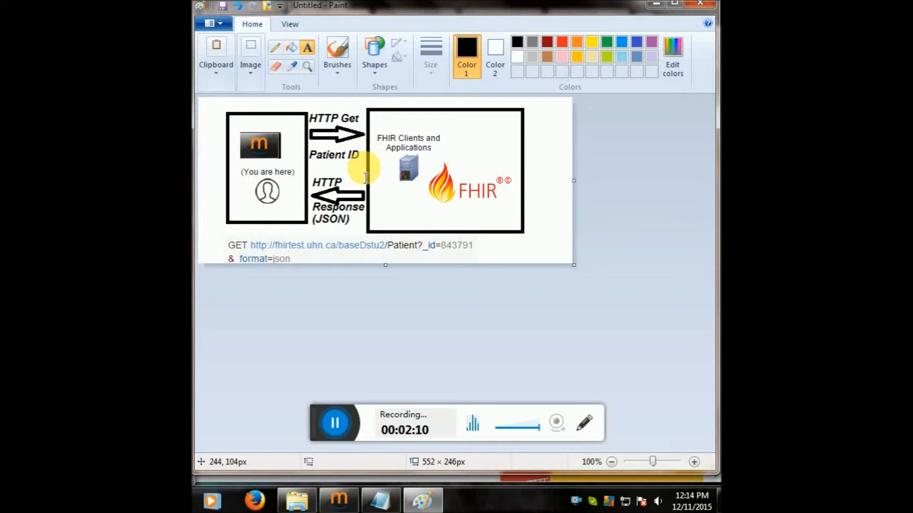
pyautogui.moveTo(422, 222)
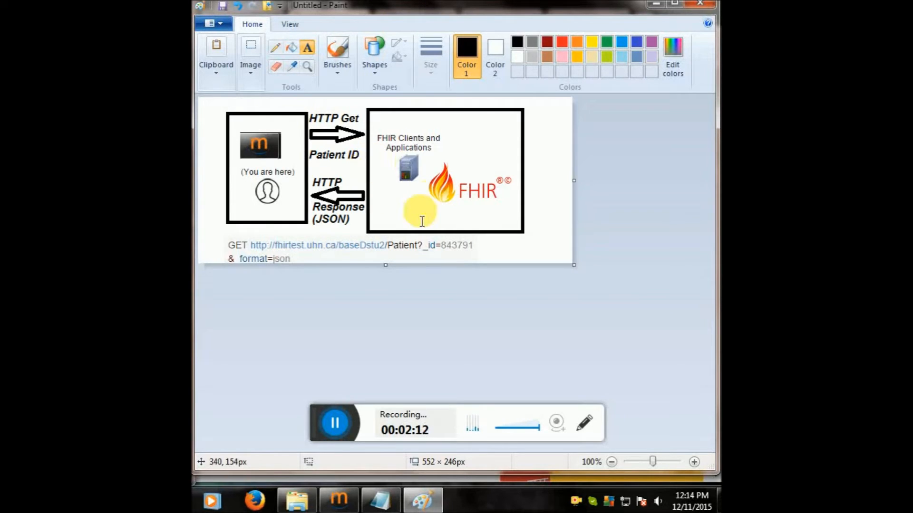
pyautogui.moveTo(360, 285)
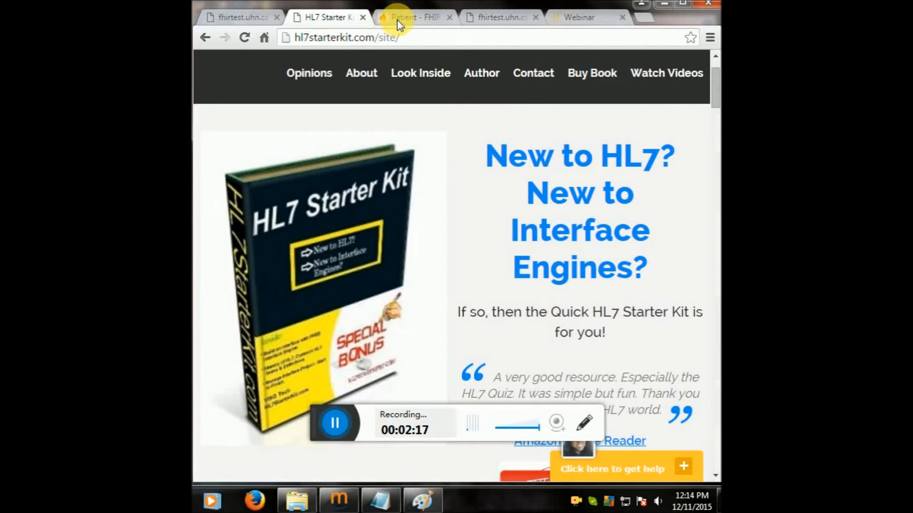
# Show the fhirtest.uhn.ca About page and scroll to the About This Server section.
pyautogui.click(501, 17)
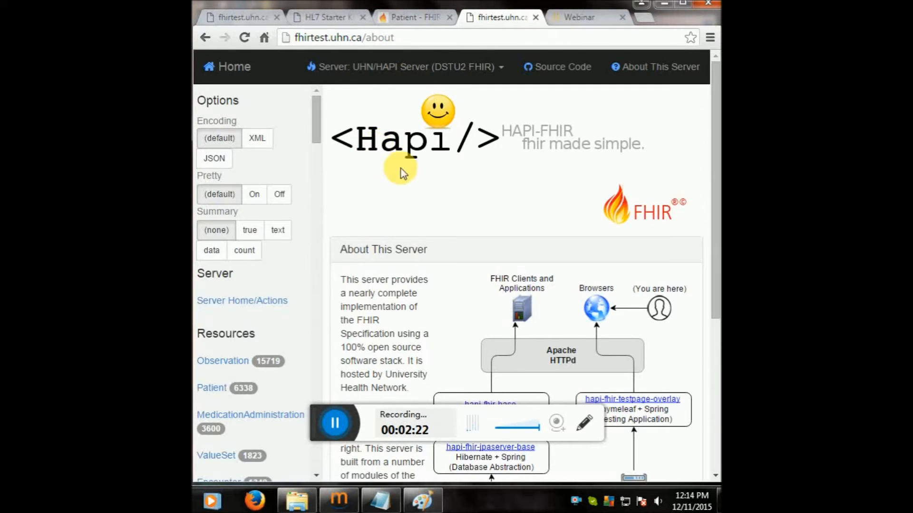
pyautogui.scroll(-3)
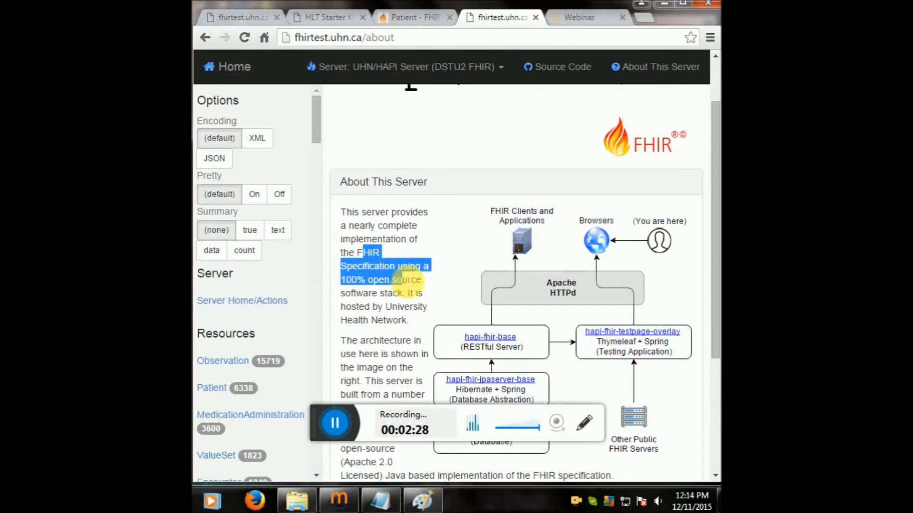
pyautogui.scroll(-3)
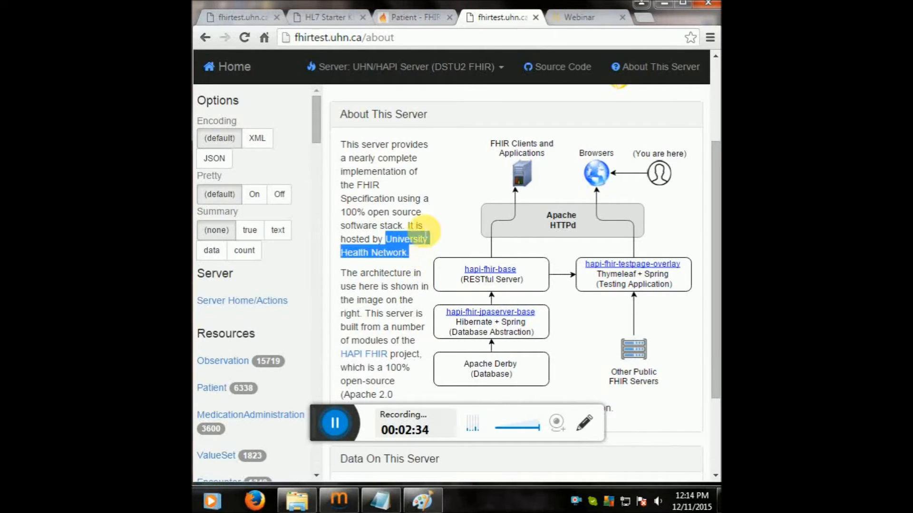
pyautogui.moveTo(463, 207)
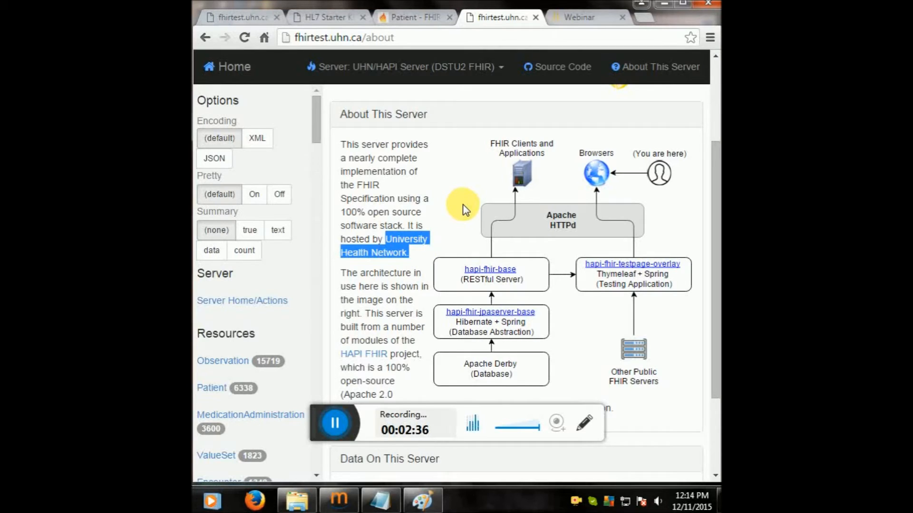
pyautogui.scroll(3)
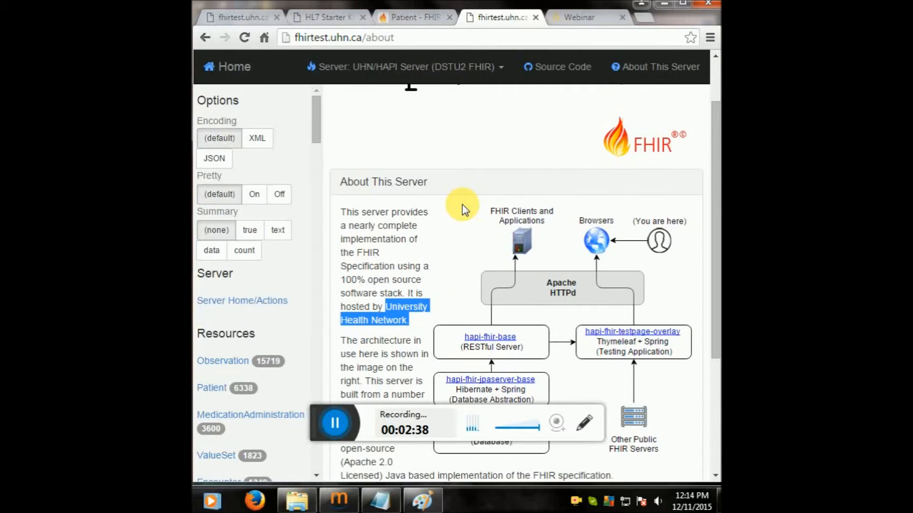
pyautogui.moveTo(216, 63)
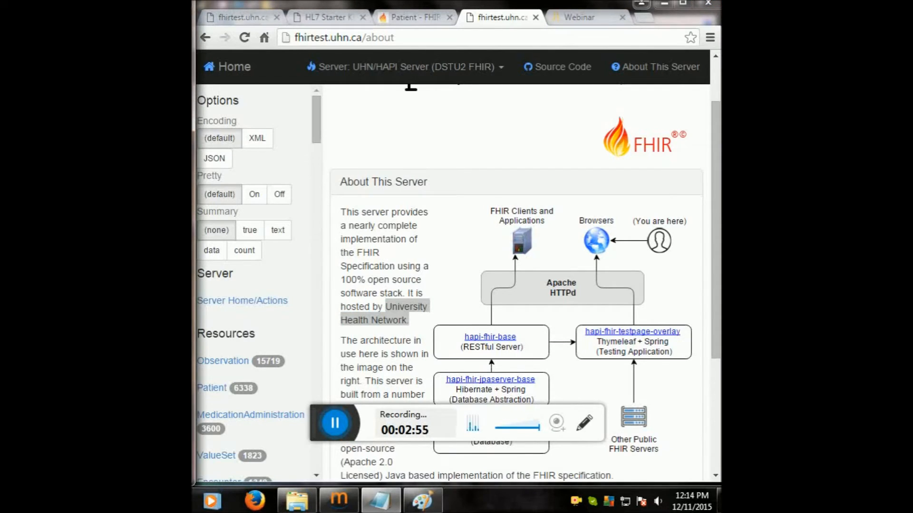
pyautogui.moveTo(294, 120)
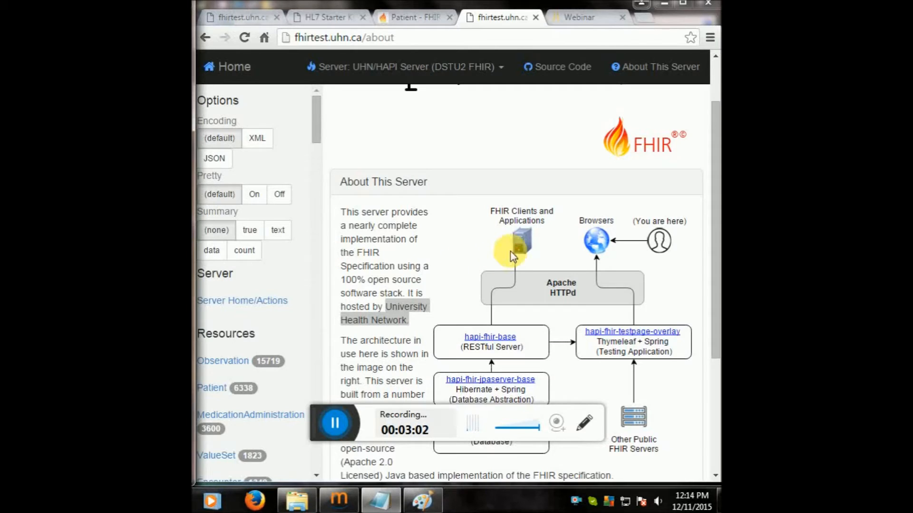
pyautogui.moveTo(241, 17)
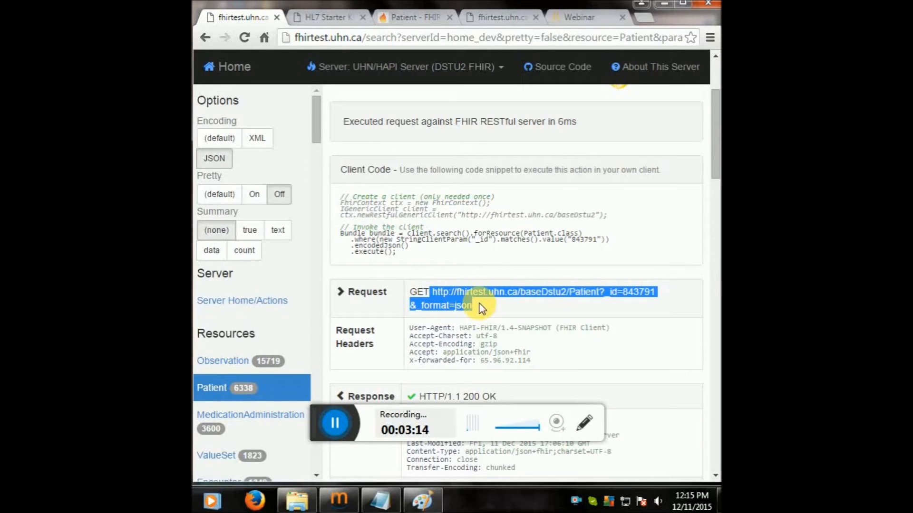
pyautogui.moveTo(429, 178)
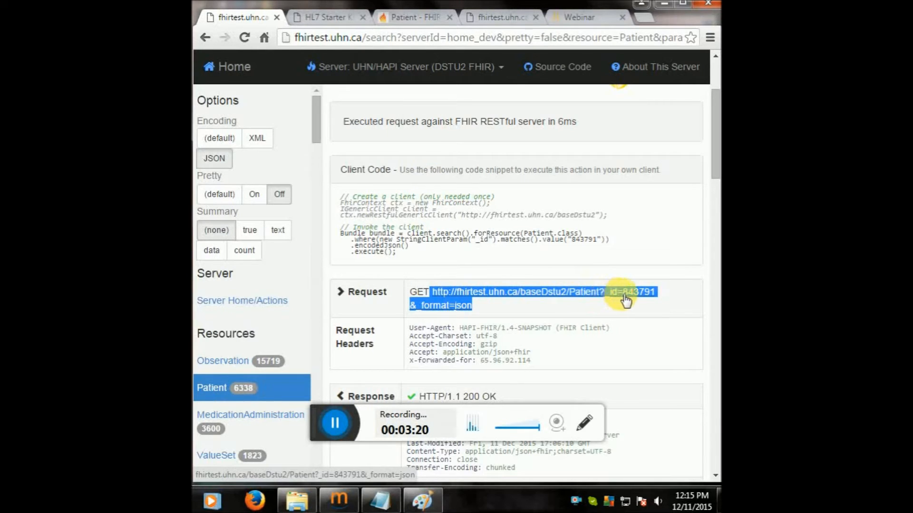
# Load the Patient?_id=843791&_format=json request in a new tab and view the JSON bundle.
pyautogui.click(636, 18)
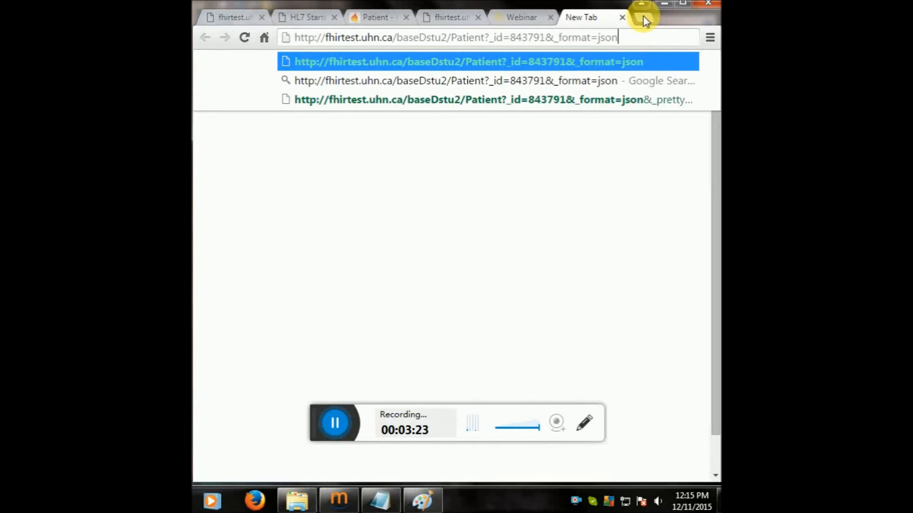
pyautogui.press('Return')
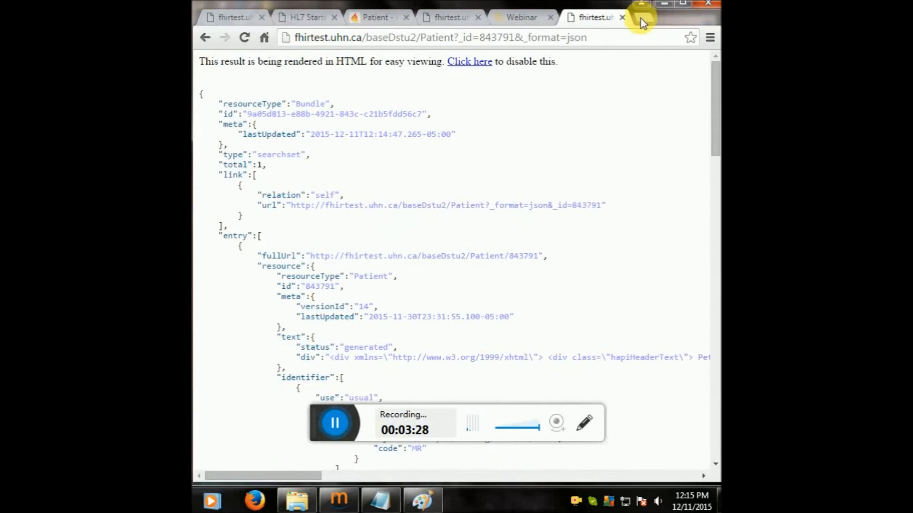
pyautogui.moveTo(529, 96)
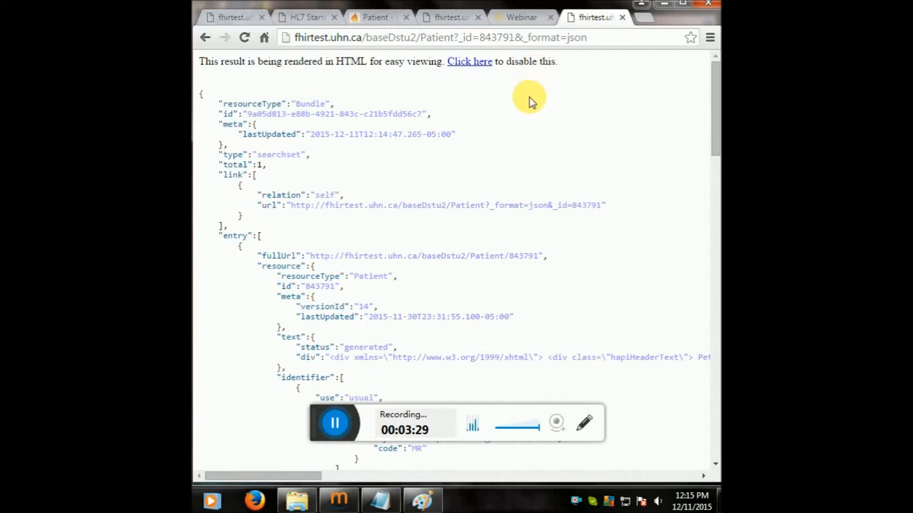
pyautogui.moveTo(420, 266)
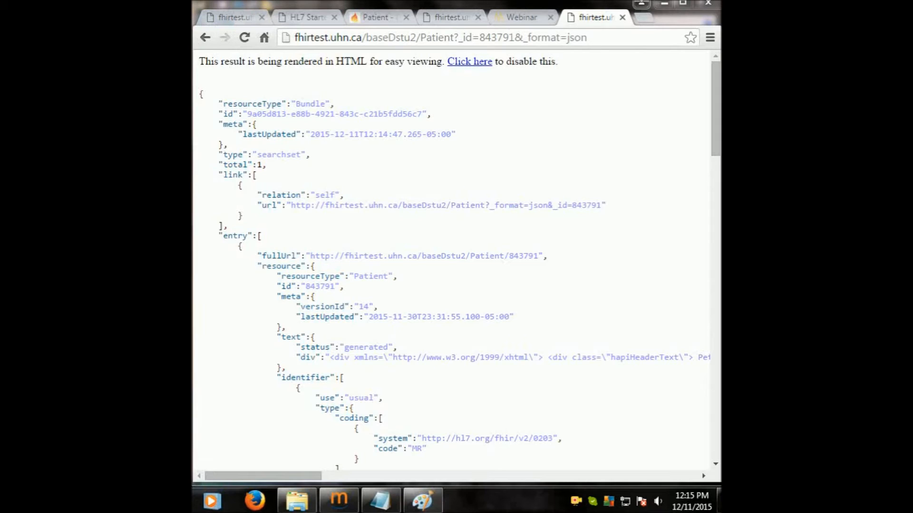
pyautogui.moveTo(508, 50)
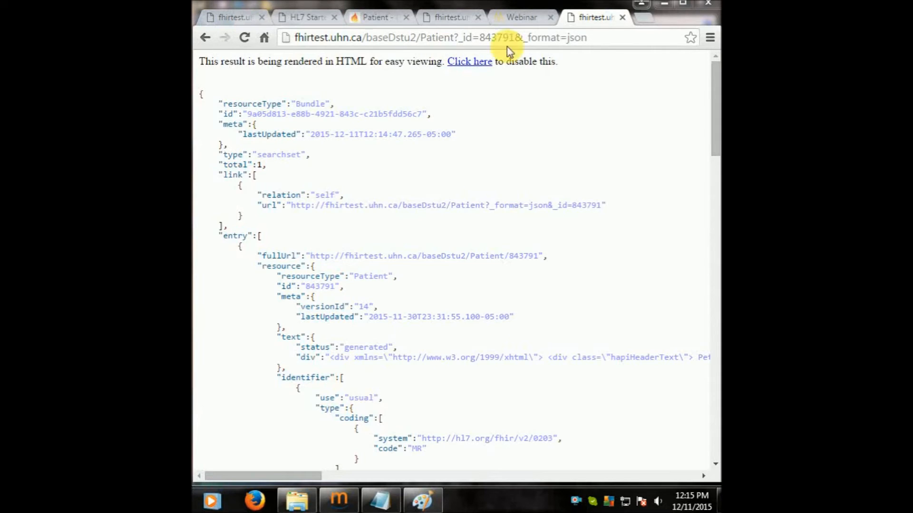
pyautogui.click(436, 37)
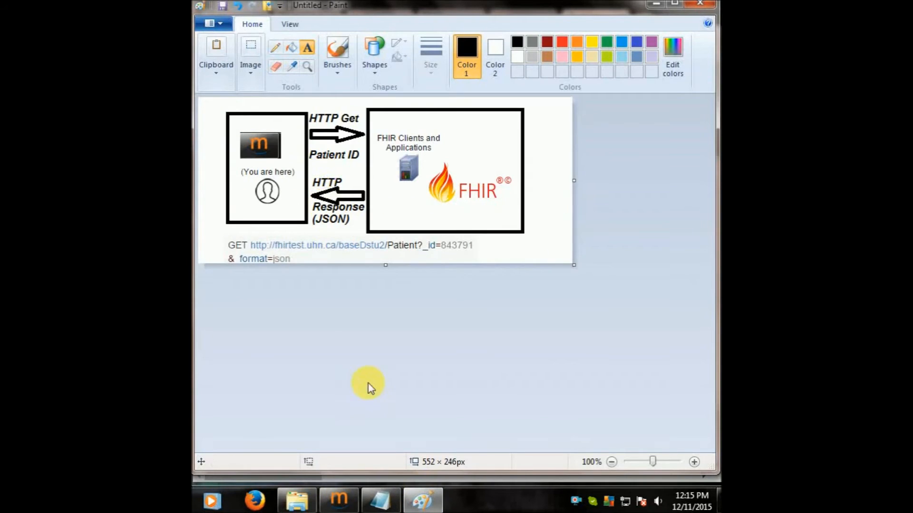
pyautogui.moveTo(367, 387)
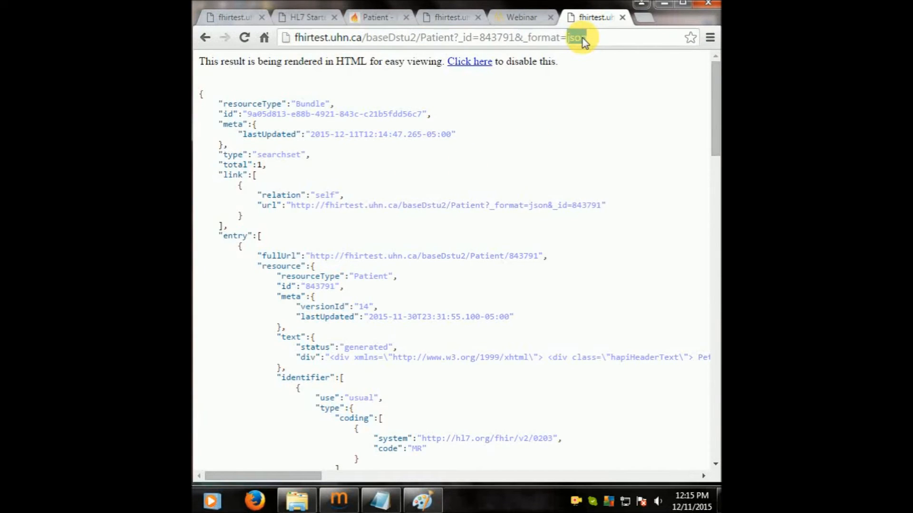
# Reload patient 843791 with _format=xml, then with the _format parameter removed.
pyautogui.write('xml')
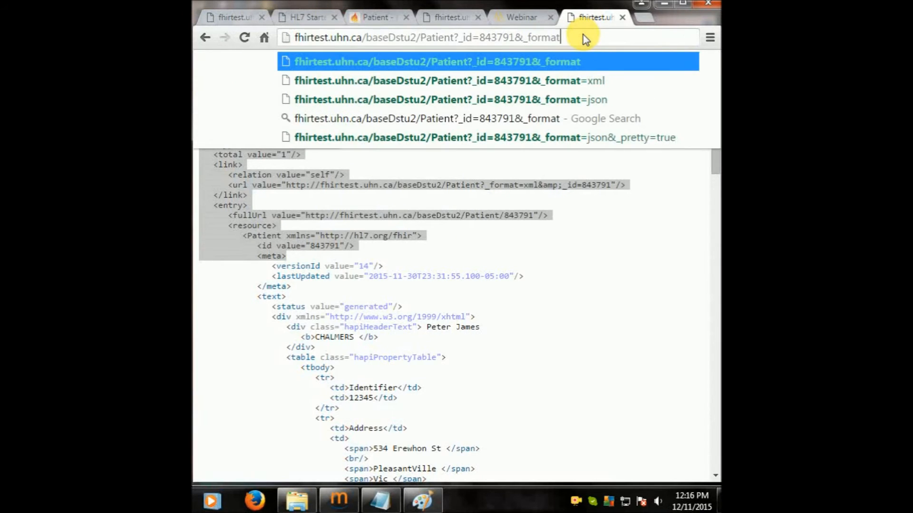
pyautogui.click(449, 99)
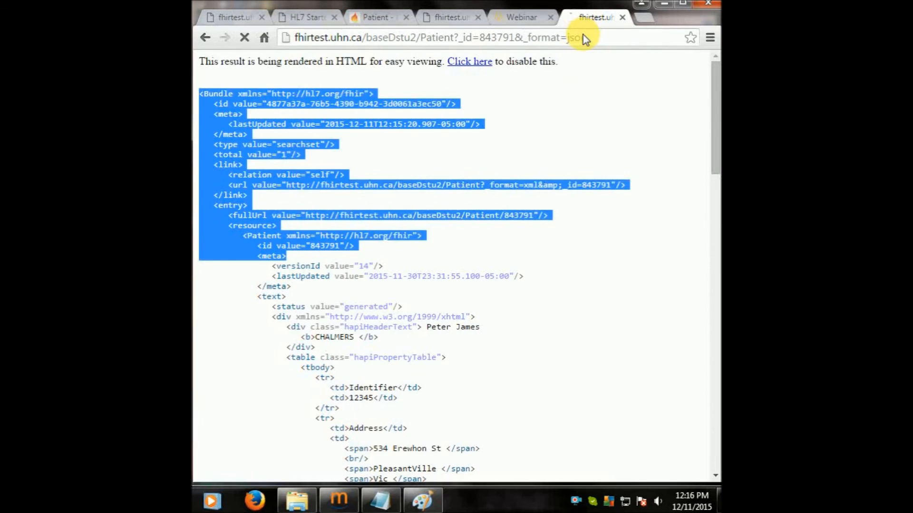
pyautogui.press('Return')
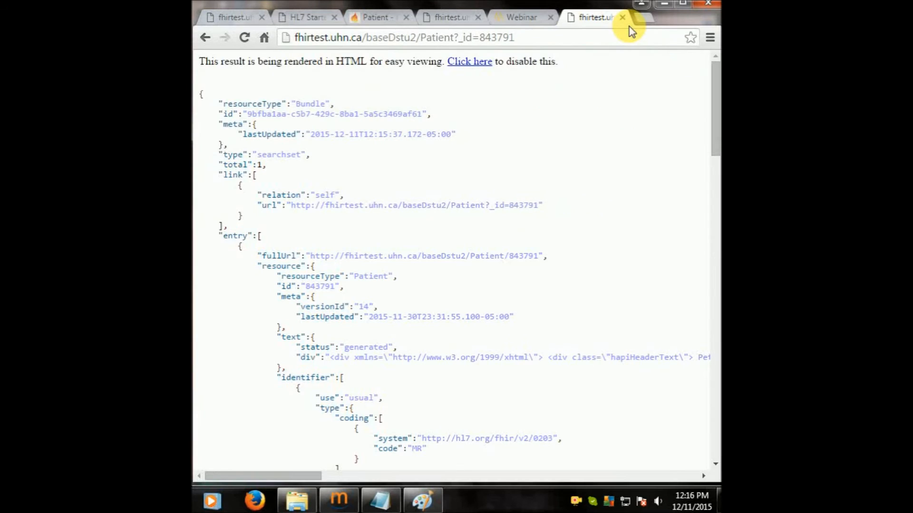
pyautogui.moveTo(488, 214)
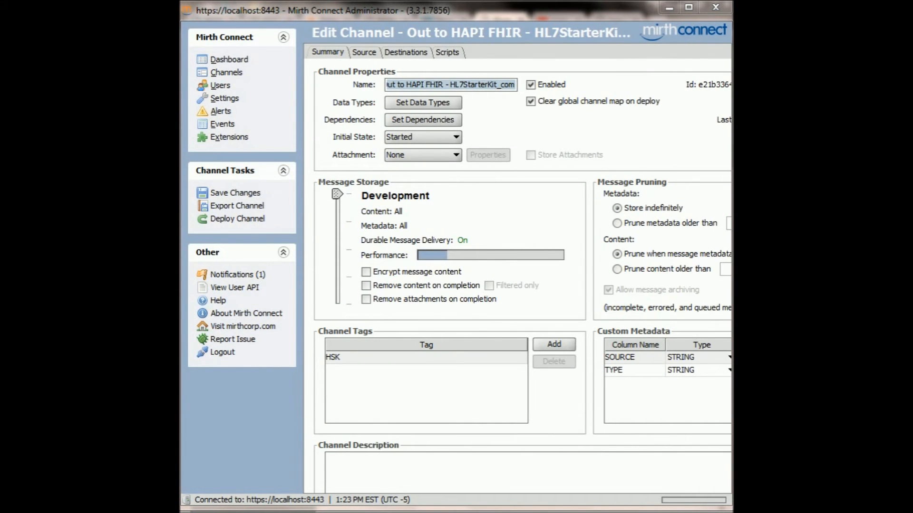
pyautogui.moveTo(247, 193)
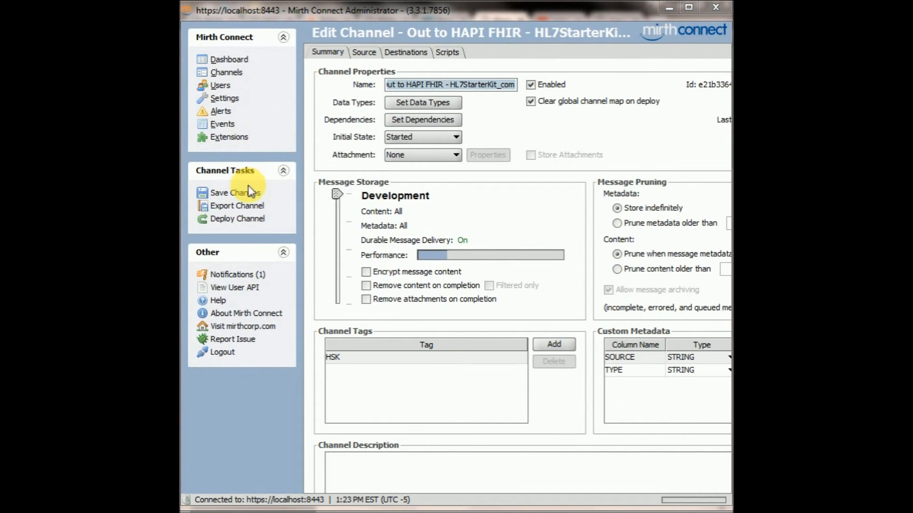
pyautogui.moveTo(226, 73)
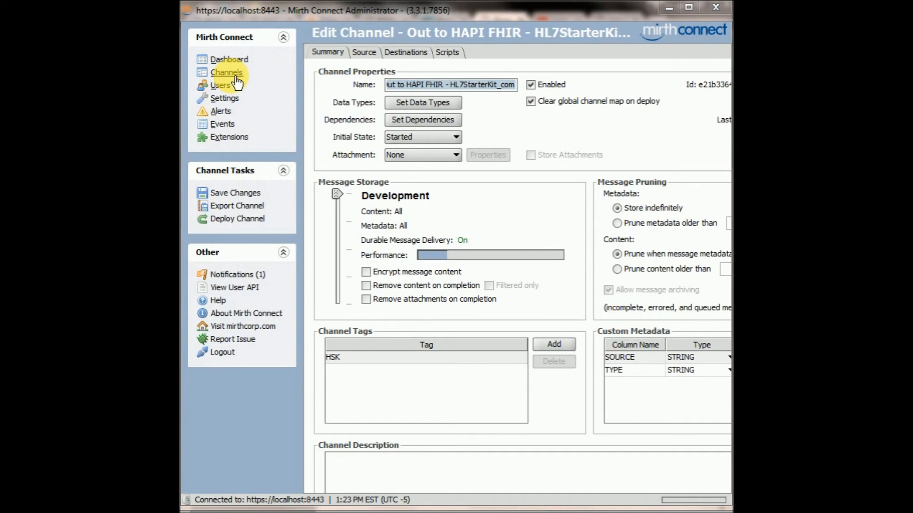
pyautogui.moveTo(235, 193)
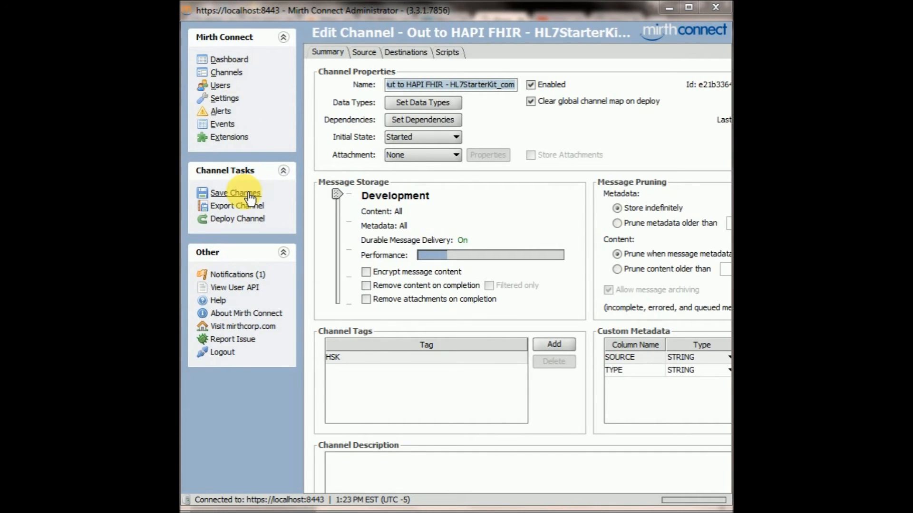
# Save changes to the Out to HAPI FHIR - HL7StarterKit_com channel.
pyautogui.click(235, 193)
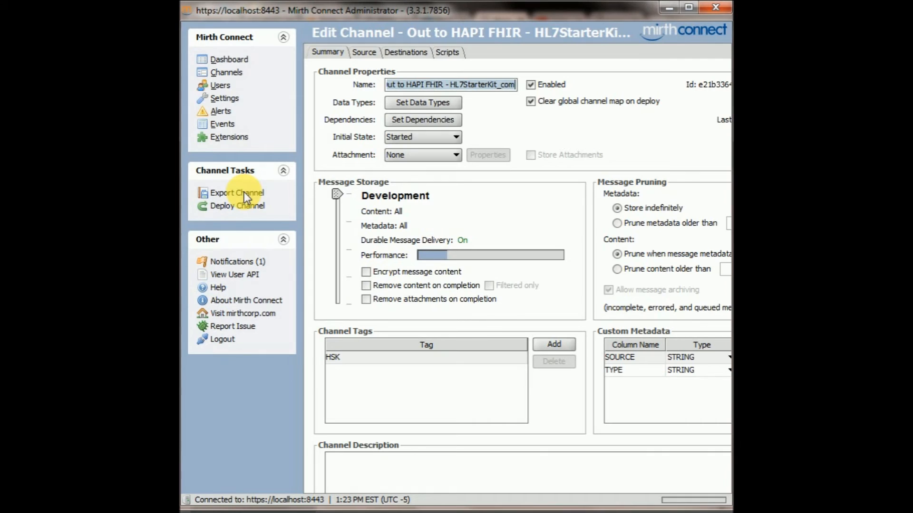
# Enable the channel tag filter with only HSK kept, excluding FHIR and vso.
pyautogui.click(227, 72)
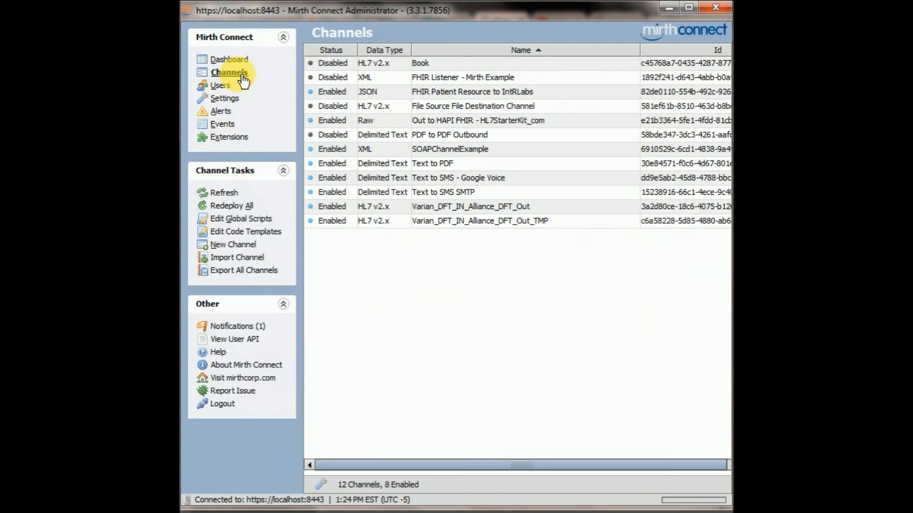
pyautogui.click(321, 485)
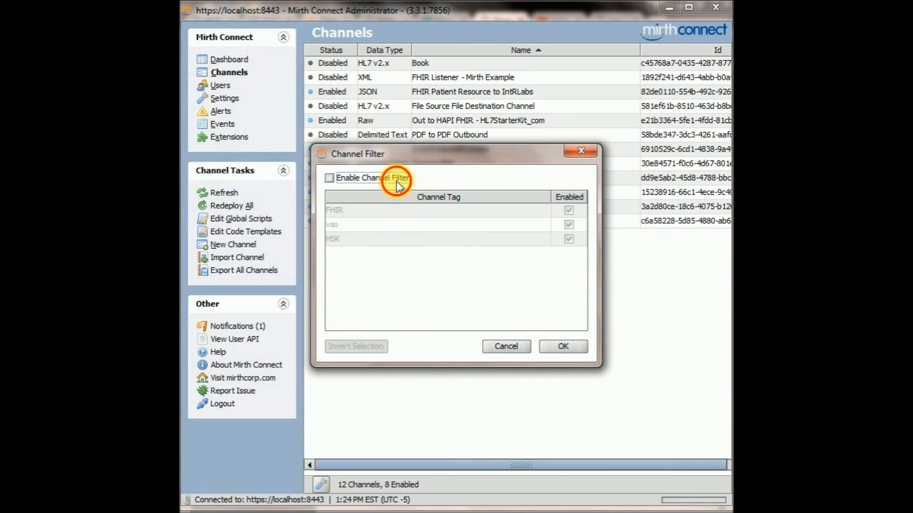
pyautogui.click(329, 178)
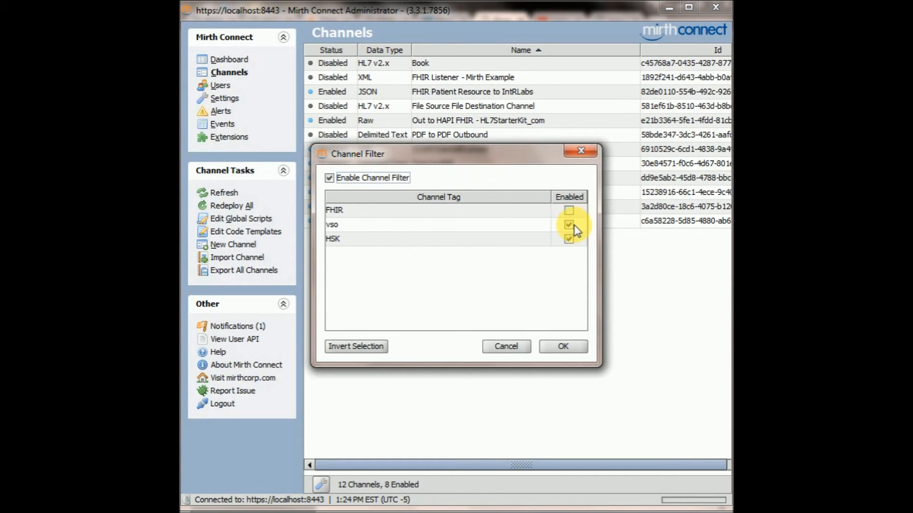
pyautogui.click(568, 224)
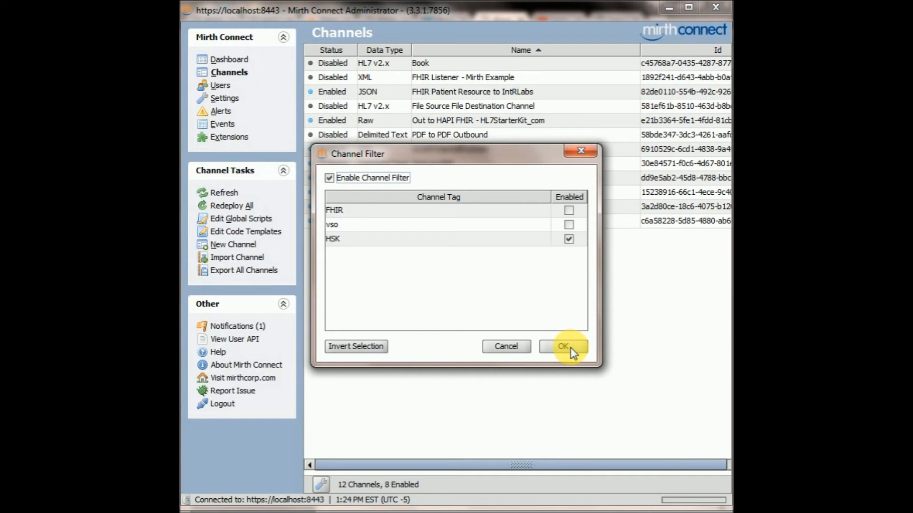
pyautogui.click(563, 346)
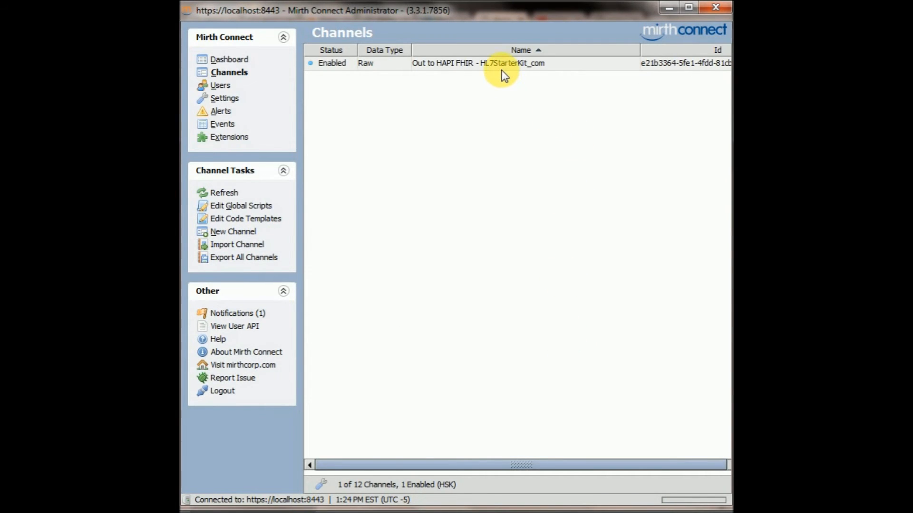
# Deploy the Out to HAPI FHIR channel so it starts on the dashboard.
pyautogui.click(495, 62)
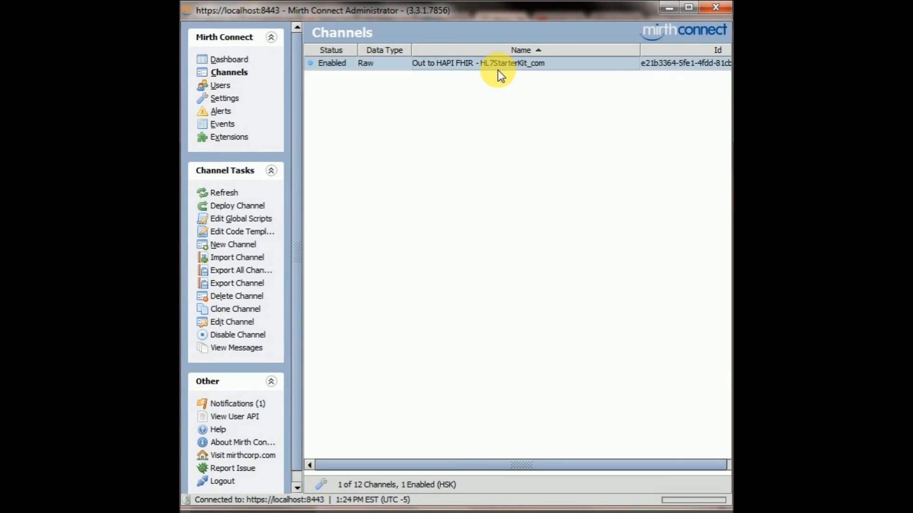
pyautogui.moveTo(501, 74)
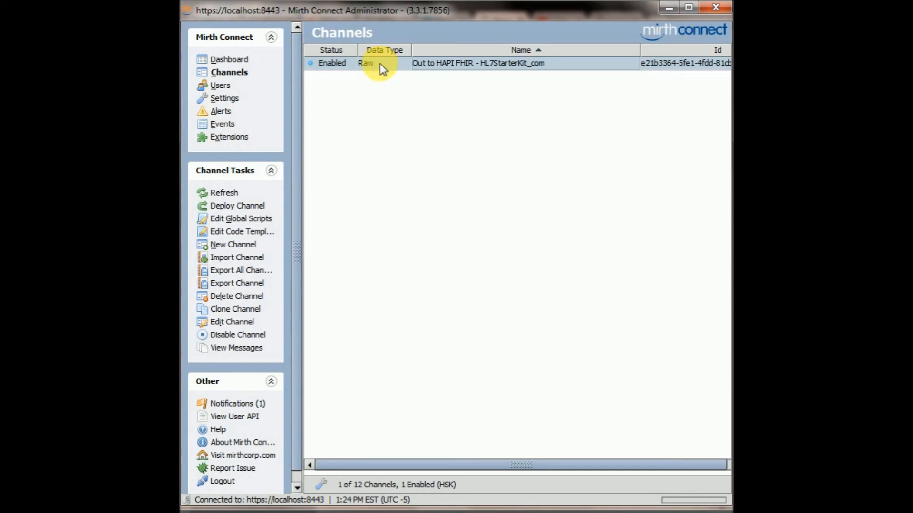
pyautogui.click(232, 59)
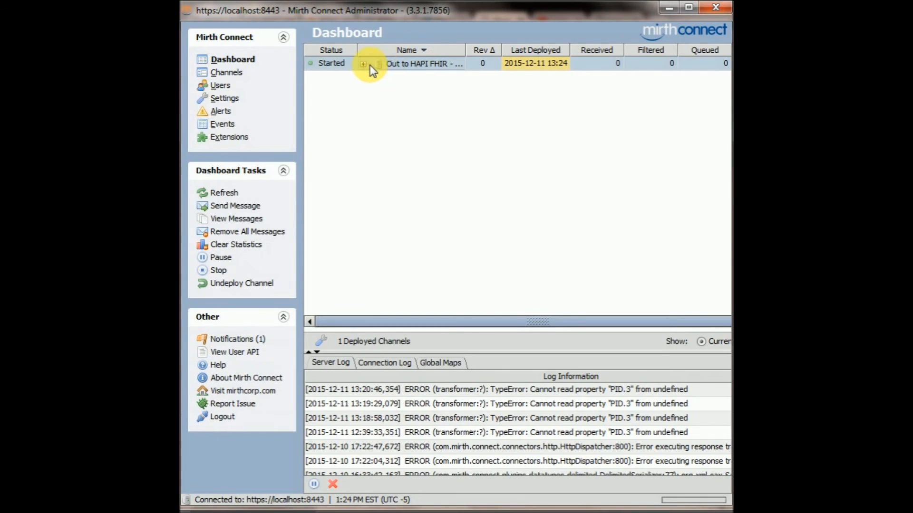
pyautogui.moveTo(421, 68)
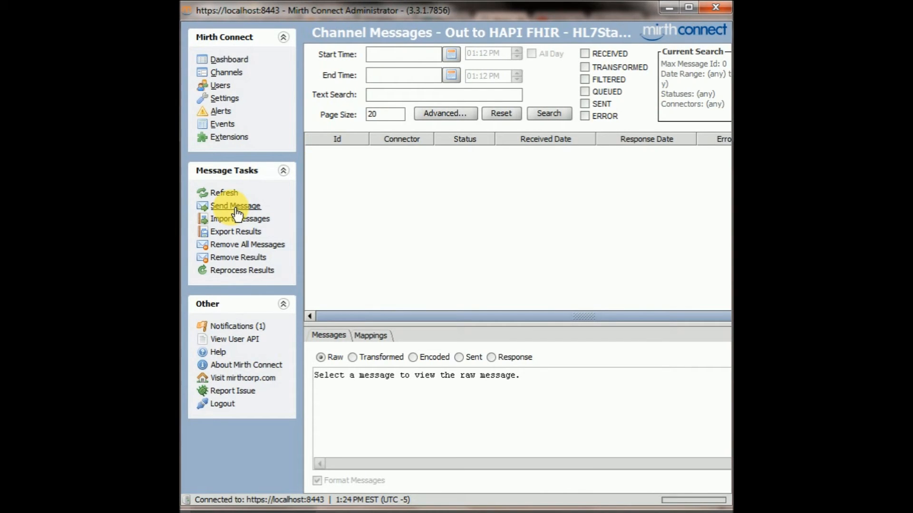
# Compose a test message reading 'mirth test' for the channel.
pyautogui.click(236, 205)
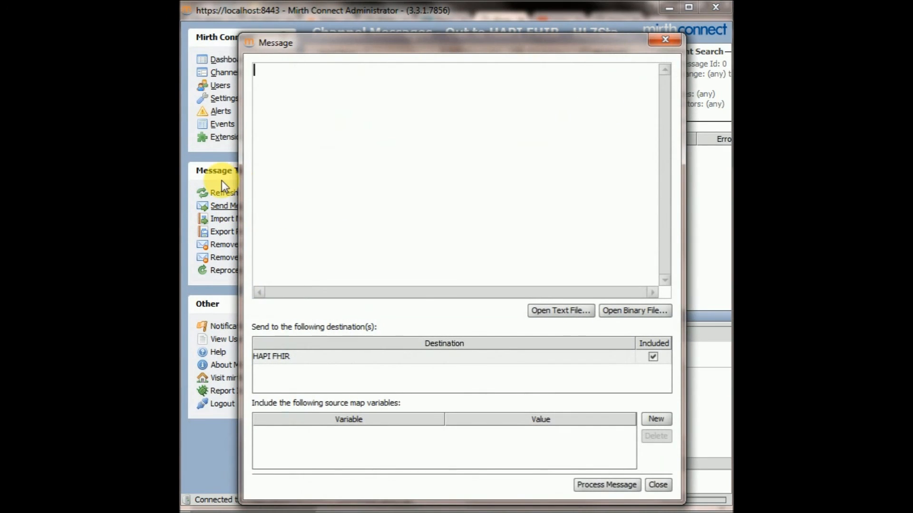
pyautogui.write('mirth test')
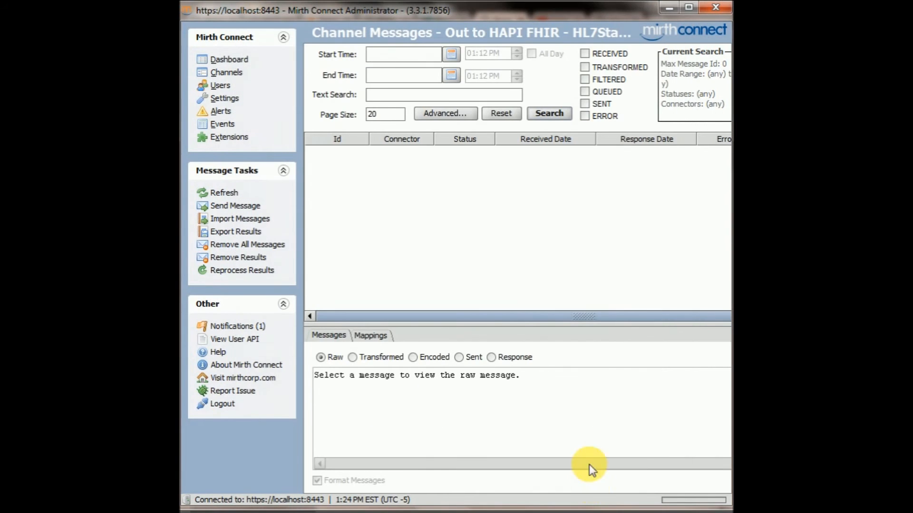
# List the channel's messages and show message 1's Source connector Mappings.
pyautogui.click(548, 113)
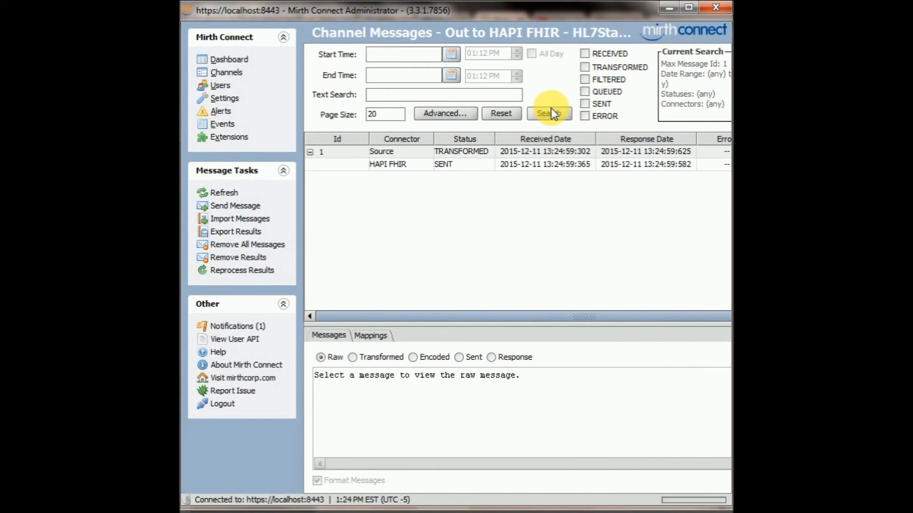
pyautogui.moveTo(409, 154)
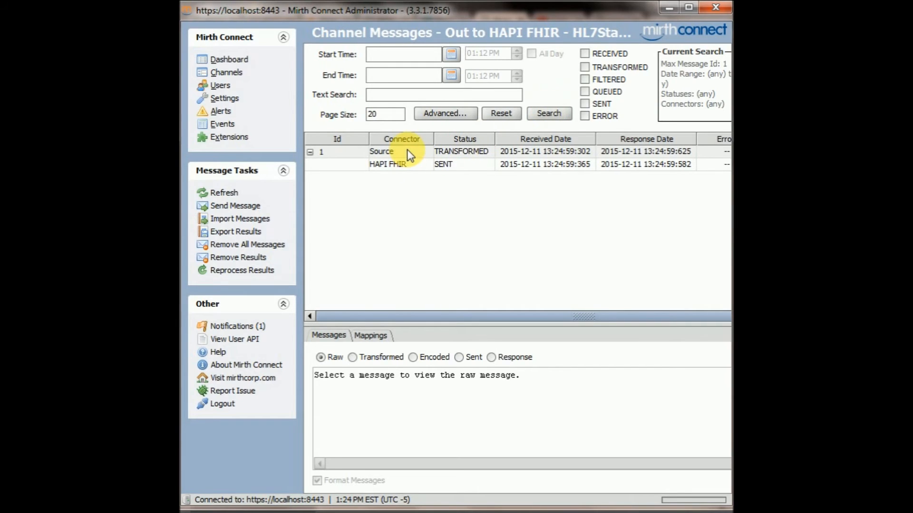
pyautogui.click(381, 151)
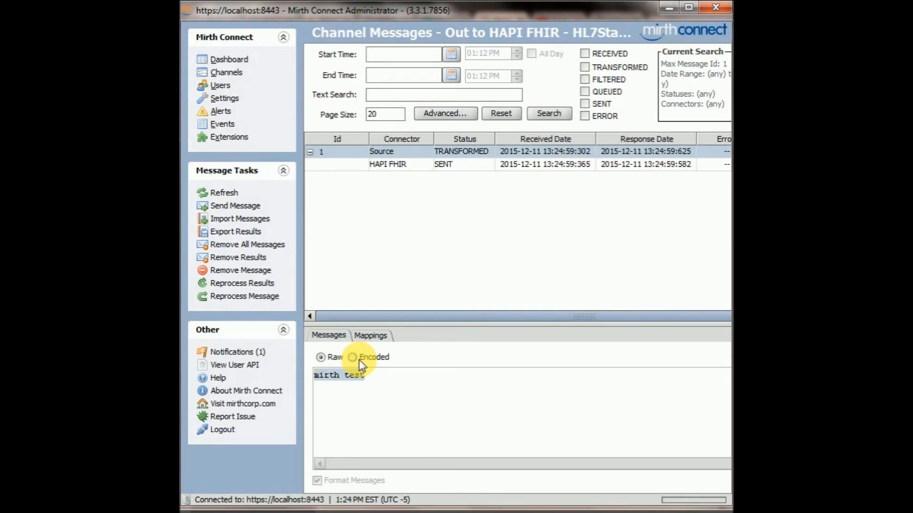
pyautogui.click(370, 335)
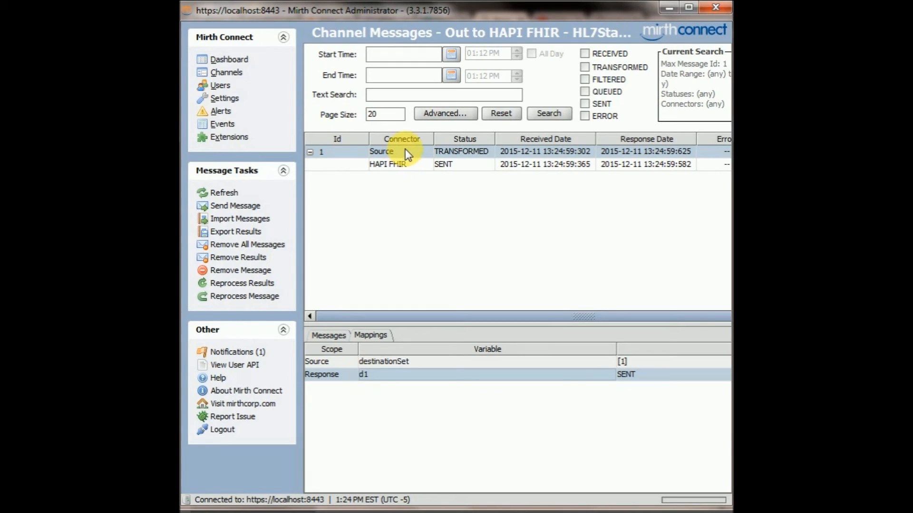
# Step through the HAPI FHIR destination's Transformed, Encoded and Sent GET request for patient 843791, then its JSON response.
pyautogui.click(388, 164)
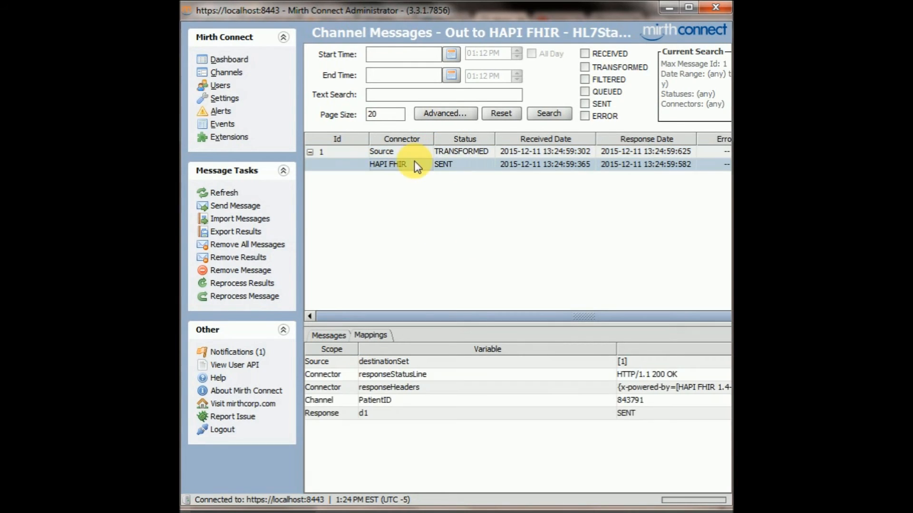
pyautogui.click(328, 336)
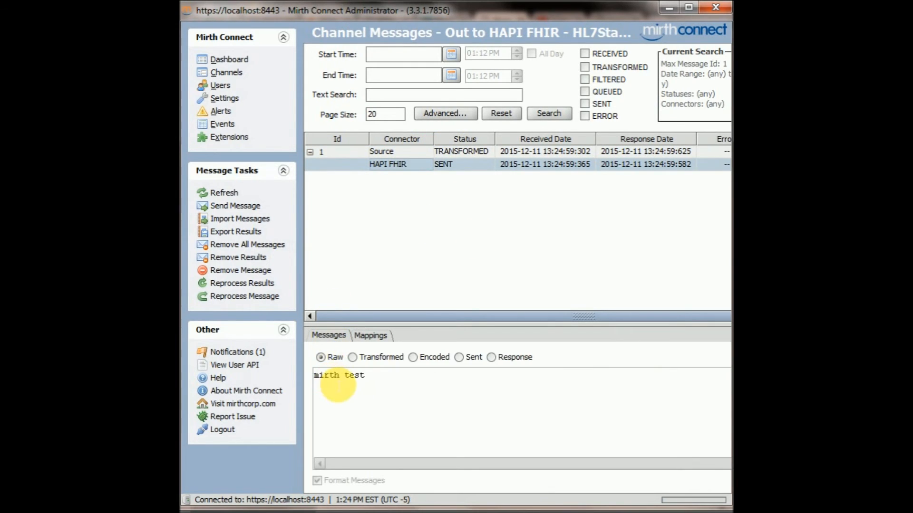
pyautogui.click(352, 357)
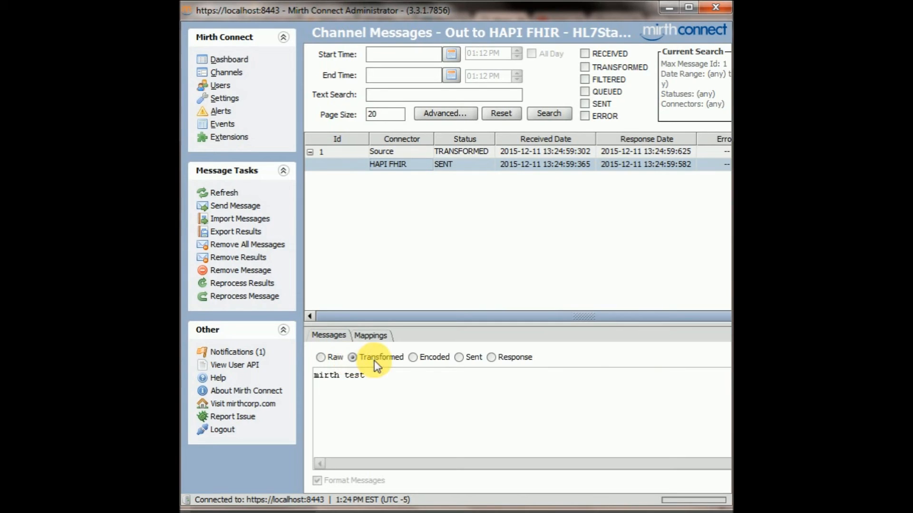
pyautogui.click(414, 356)
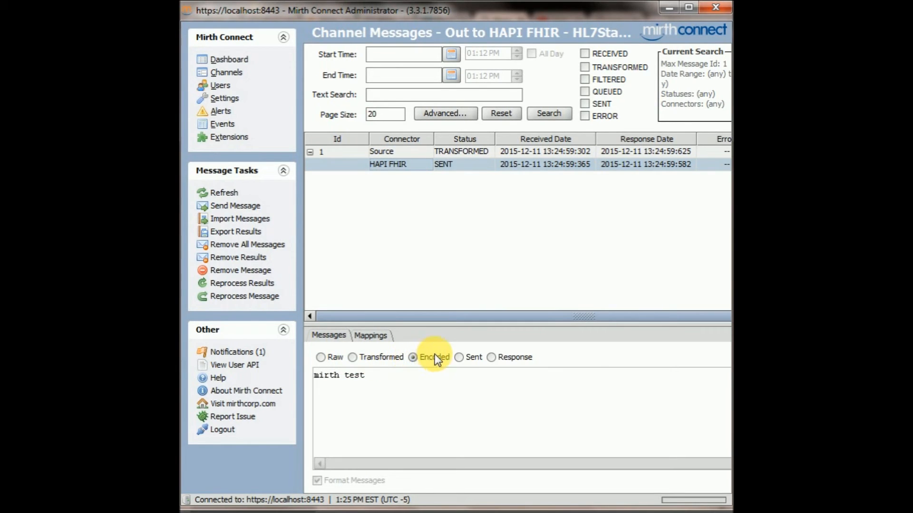
pyautogui.click(458, 357)
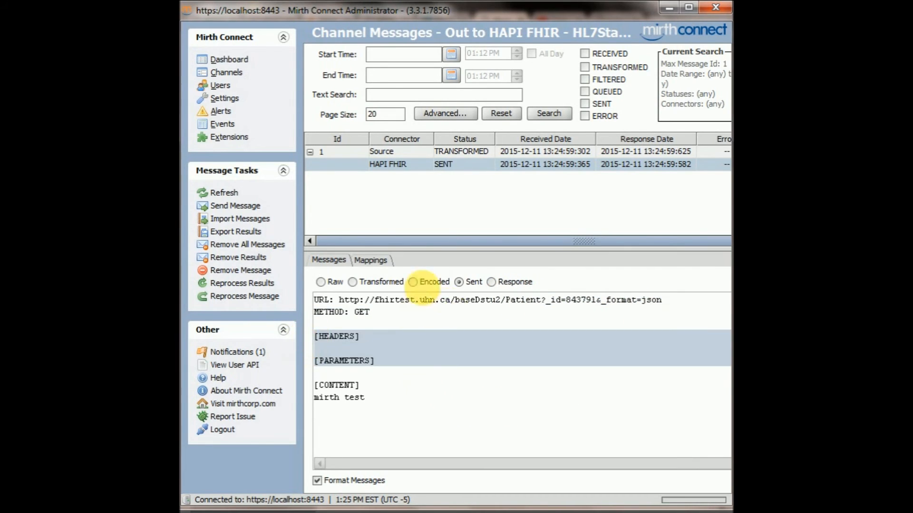
pyautogui.moveTo(526, 285)
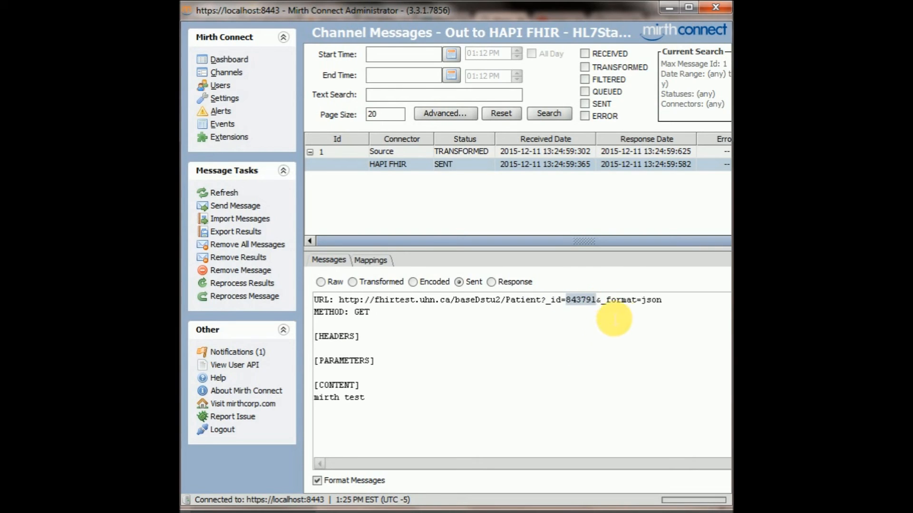
pyautogui.click(491, 282)
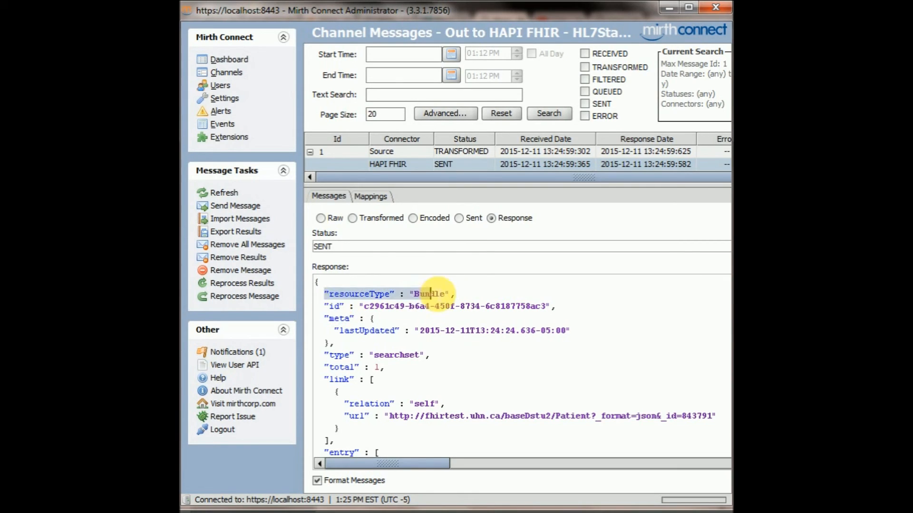
pyautogui.scroll(-3)
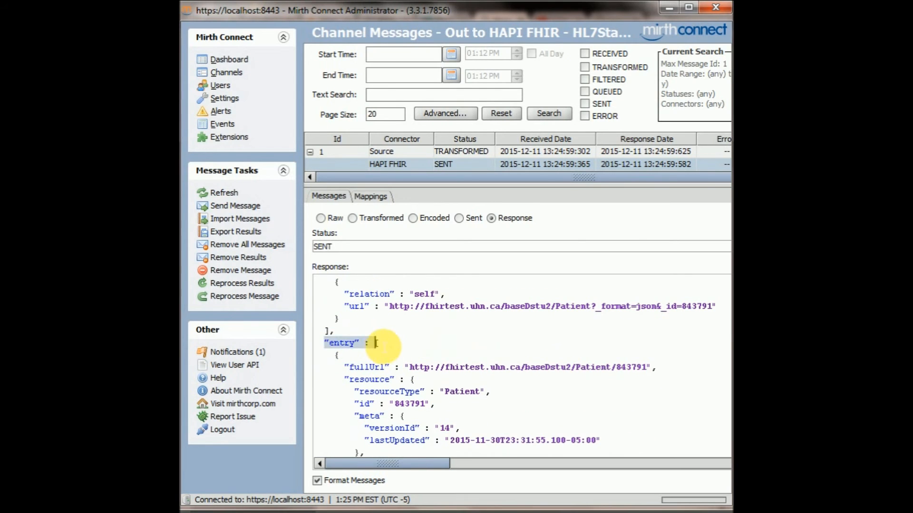
pyautogui.scroll(-3)
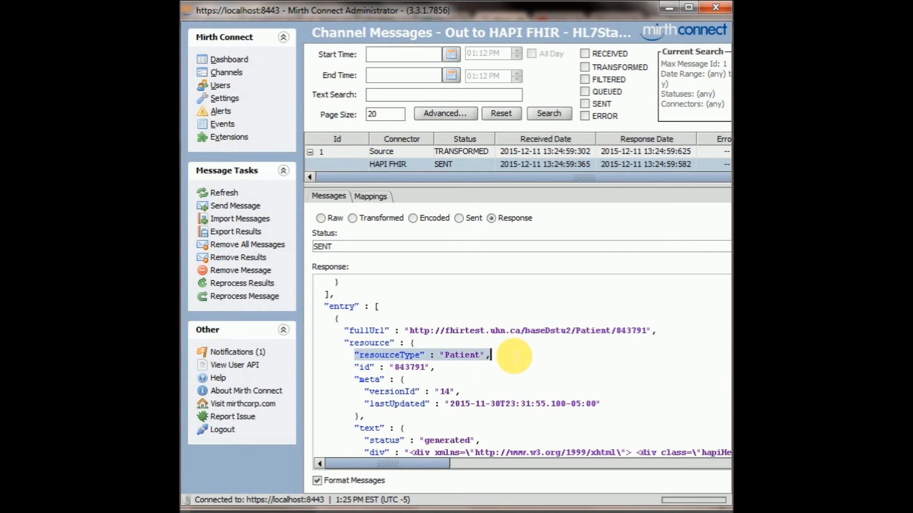
pyautogui.scroll(3)
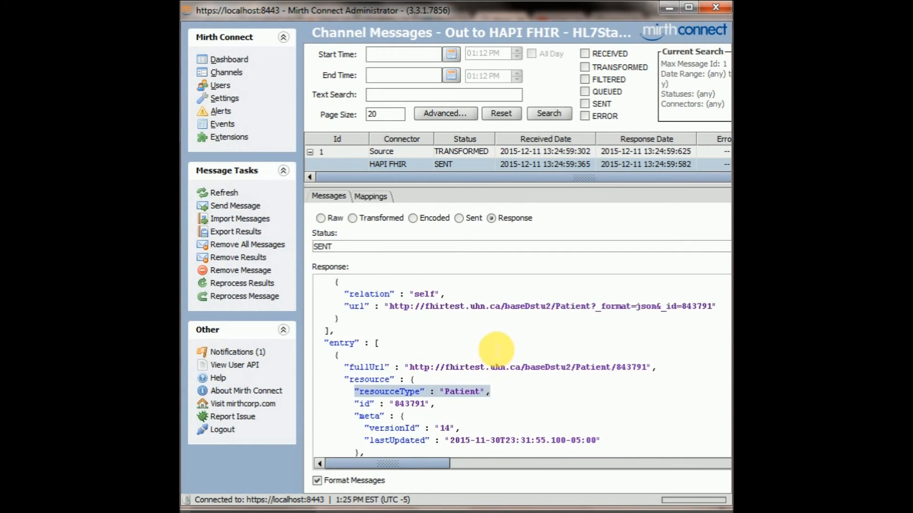
pyautogui.scroll(3)
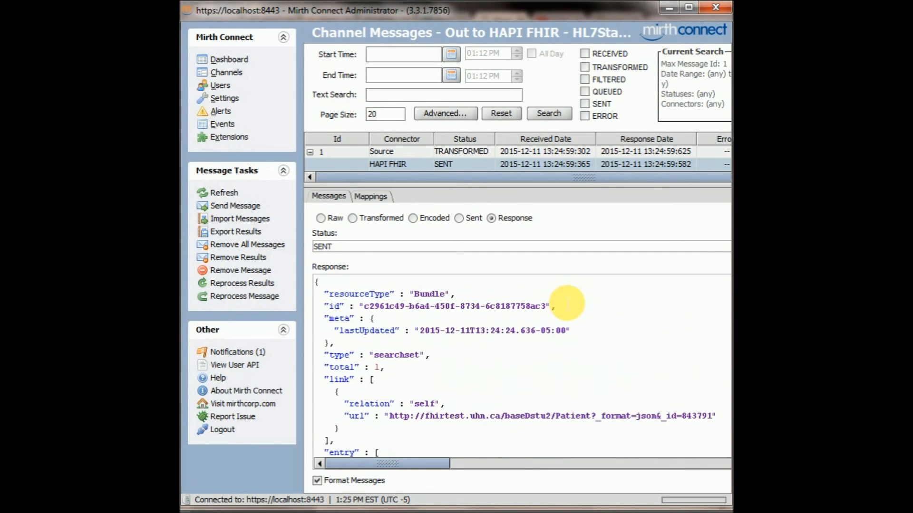
pyautogui.scroll(-3)
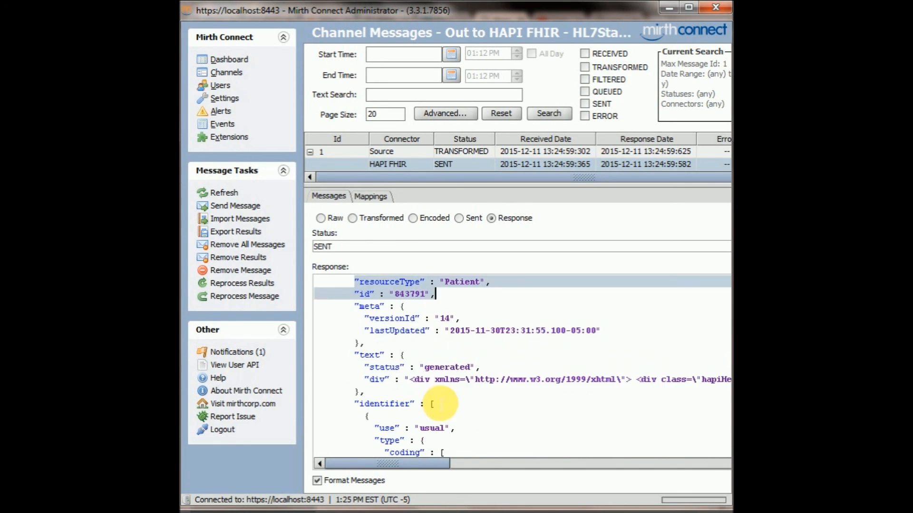
pyautogui.scroll(-3)
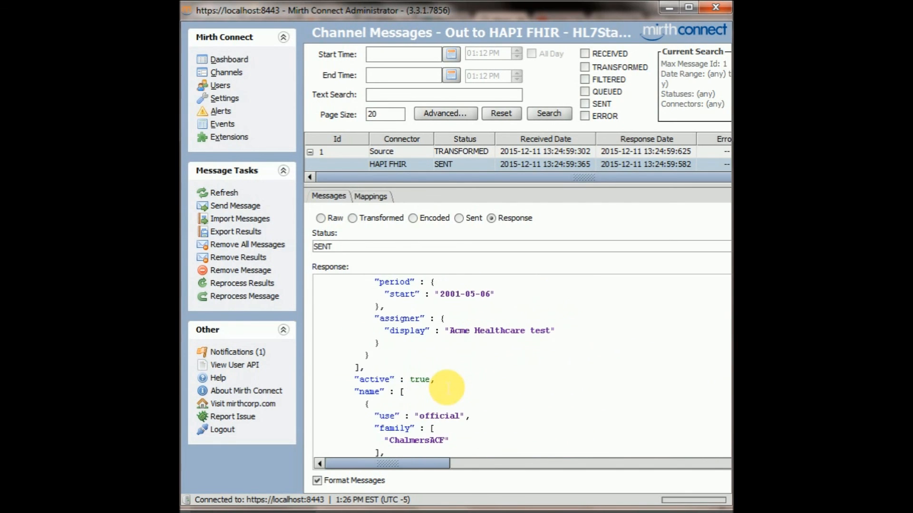
pyautogui.scroll(-3)
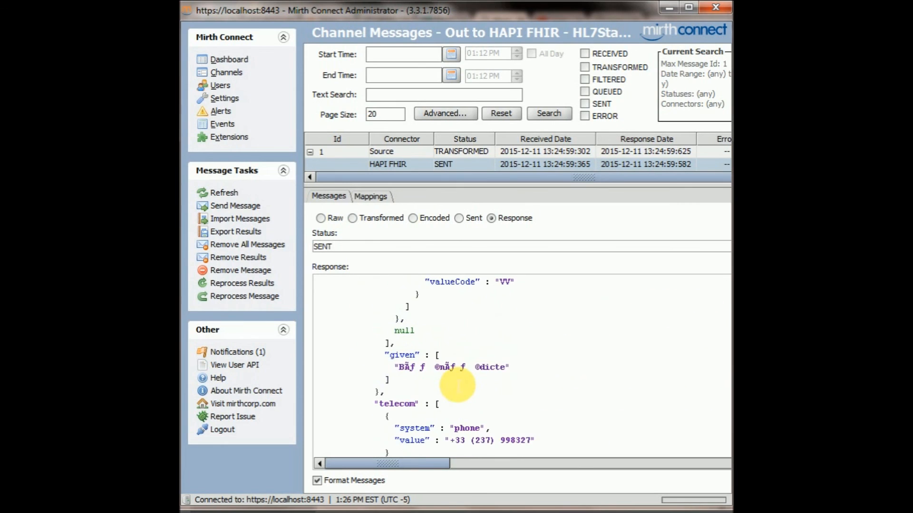
pyautogui.click(459, 218)
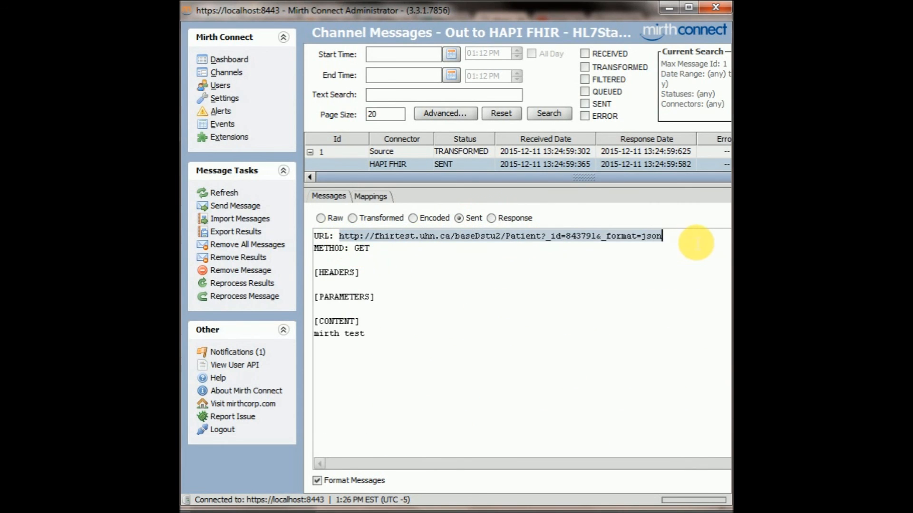
pyautogui.moveTo(652, 191)
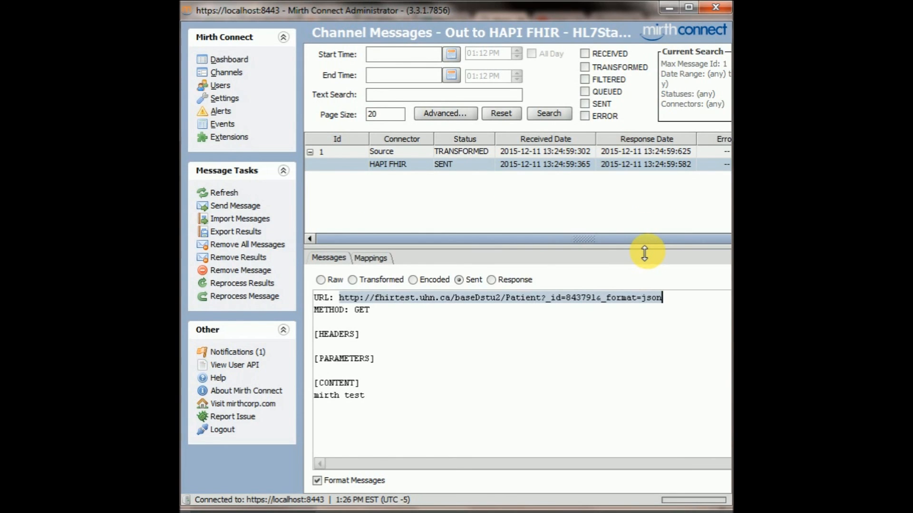
pyautogui.moveTo(623, 219)
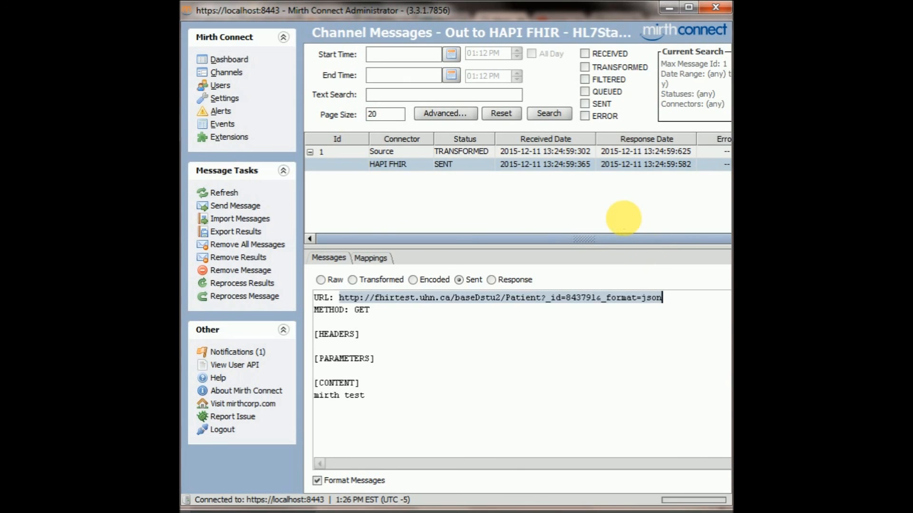
pyautogui.moveTo(625, 226)
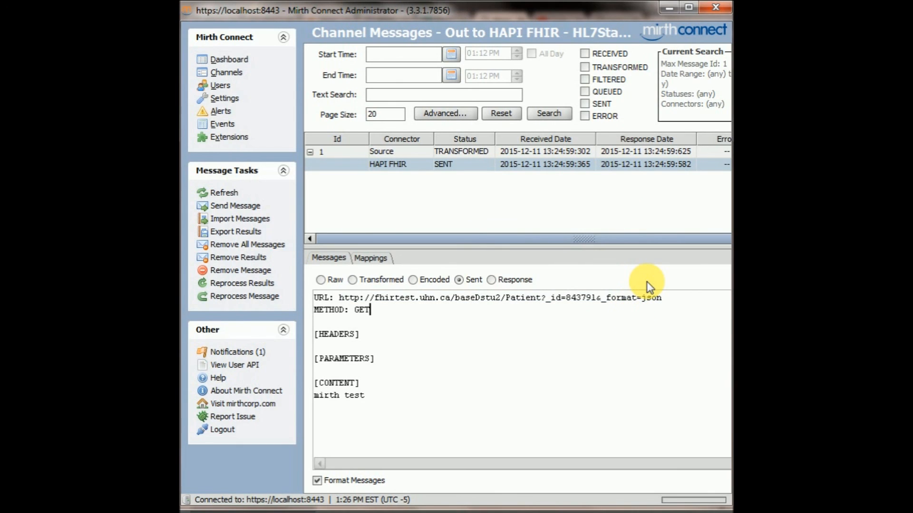
pyautogui.moveTo(468, 172)
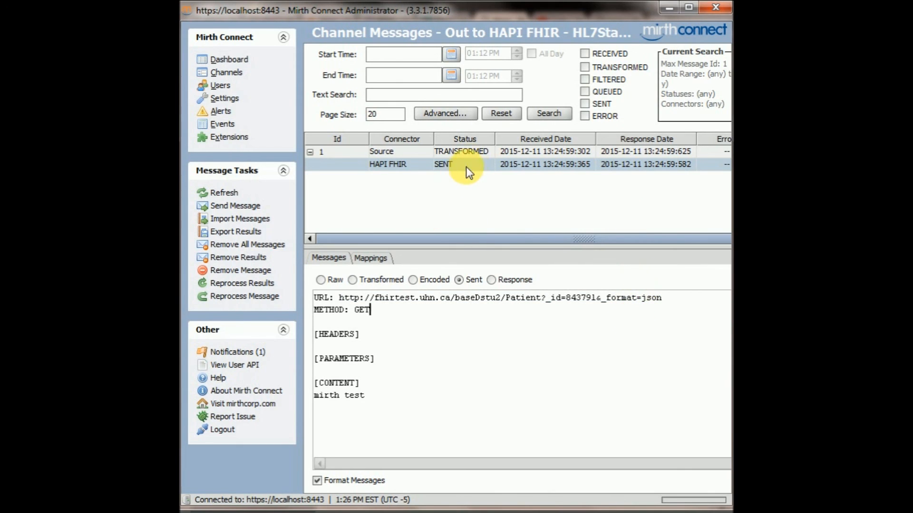
pyautogui.moveTo(243, 74)
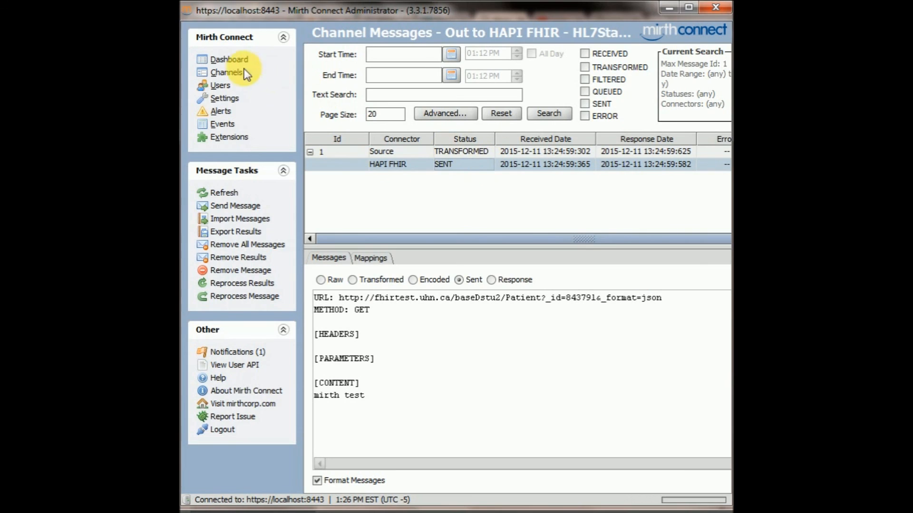
pyautogui.moveTo(226, 73)
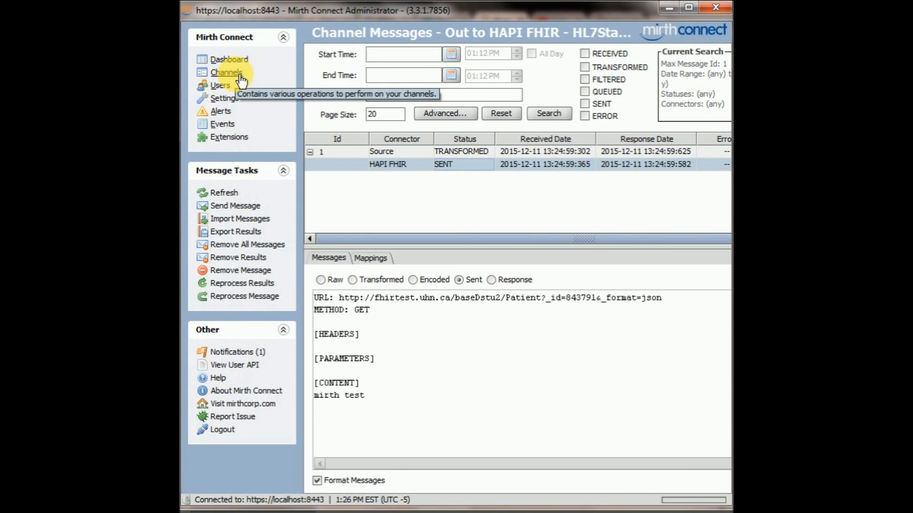